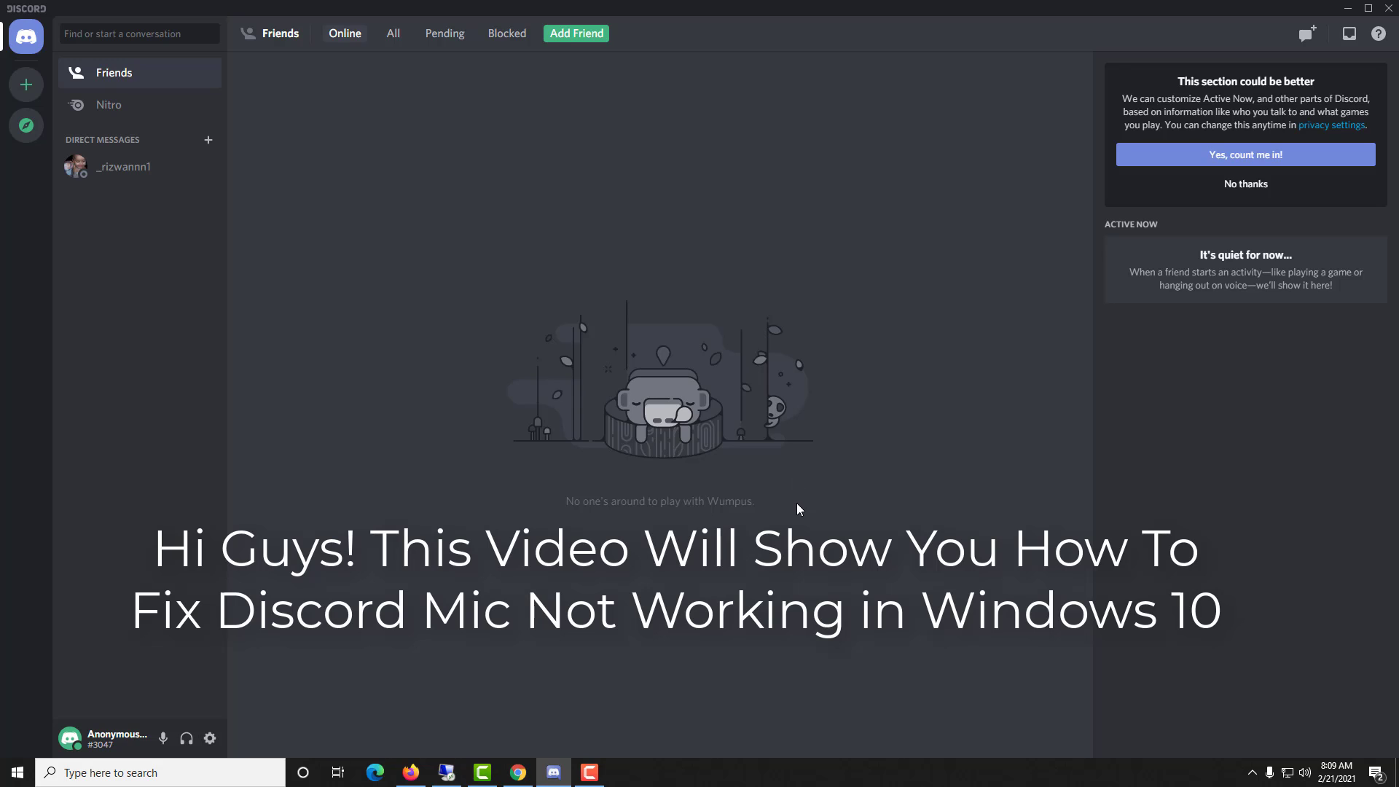
mouse_move(653, 481)
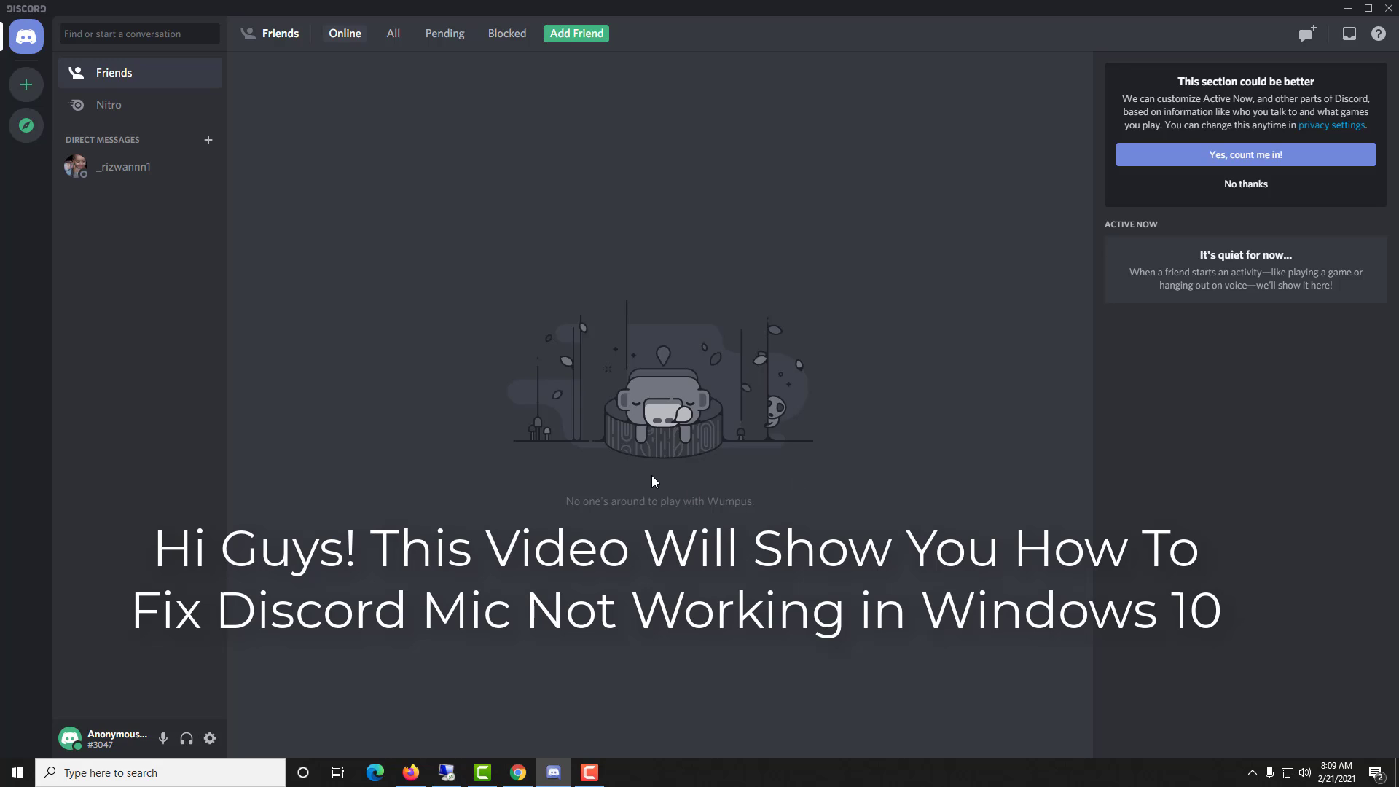
mouse_move(694, 519)
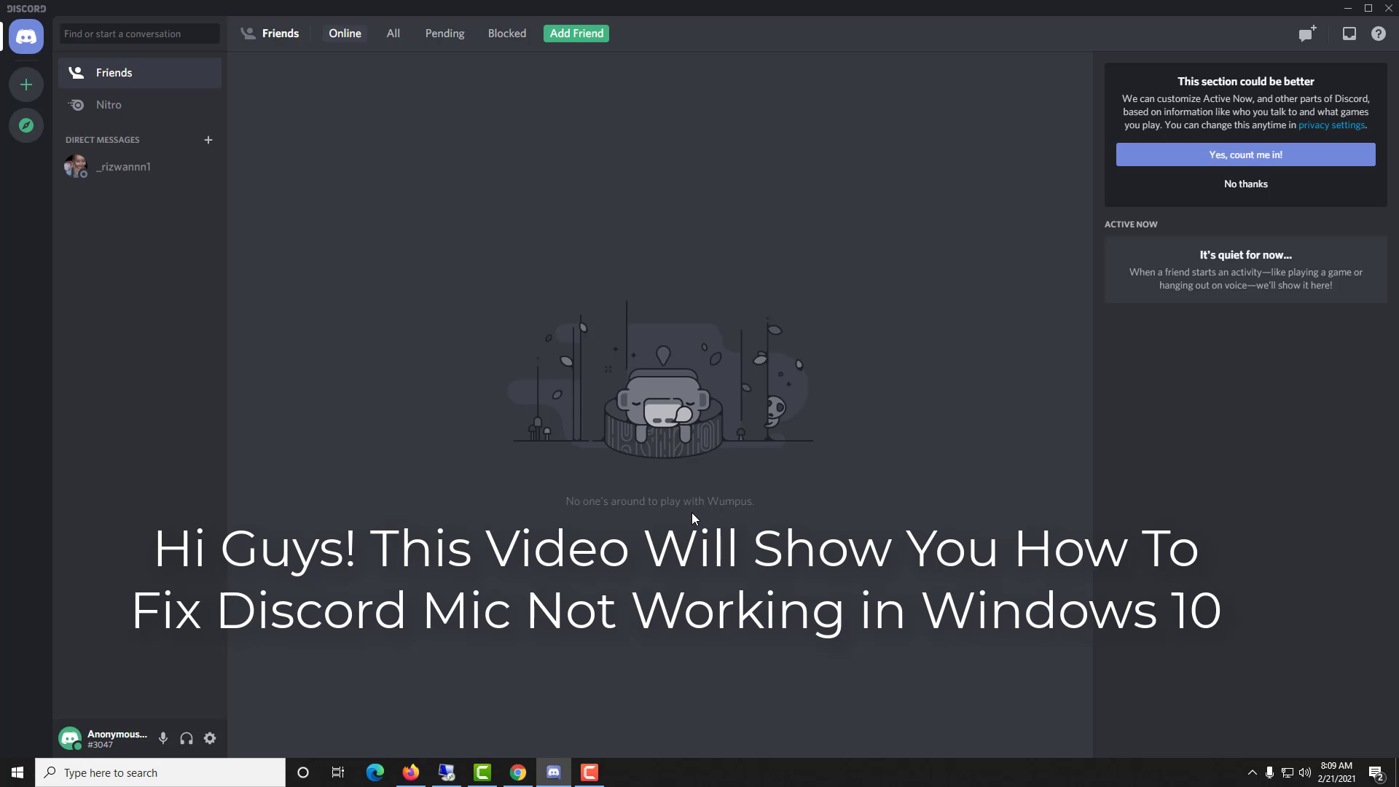
mouse_move(645, 516)
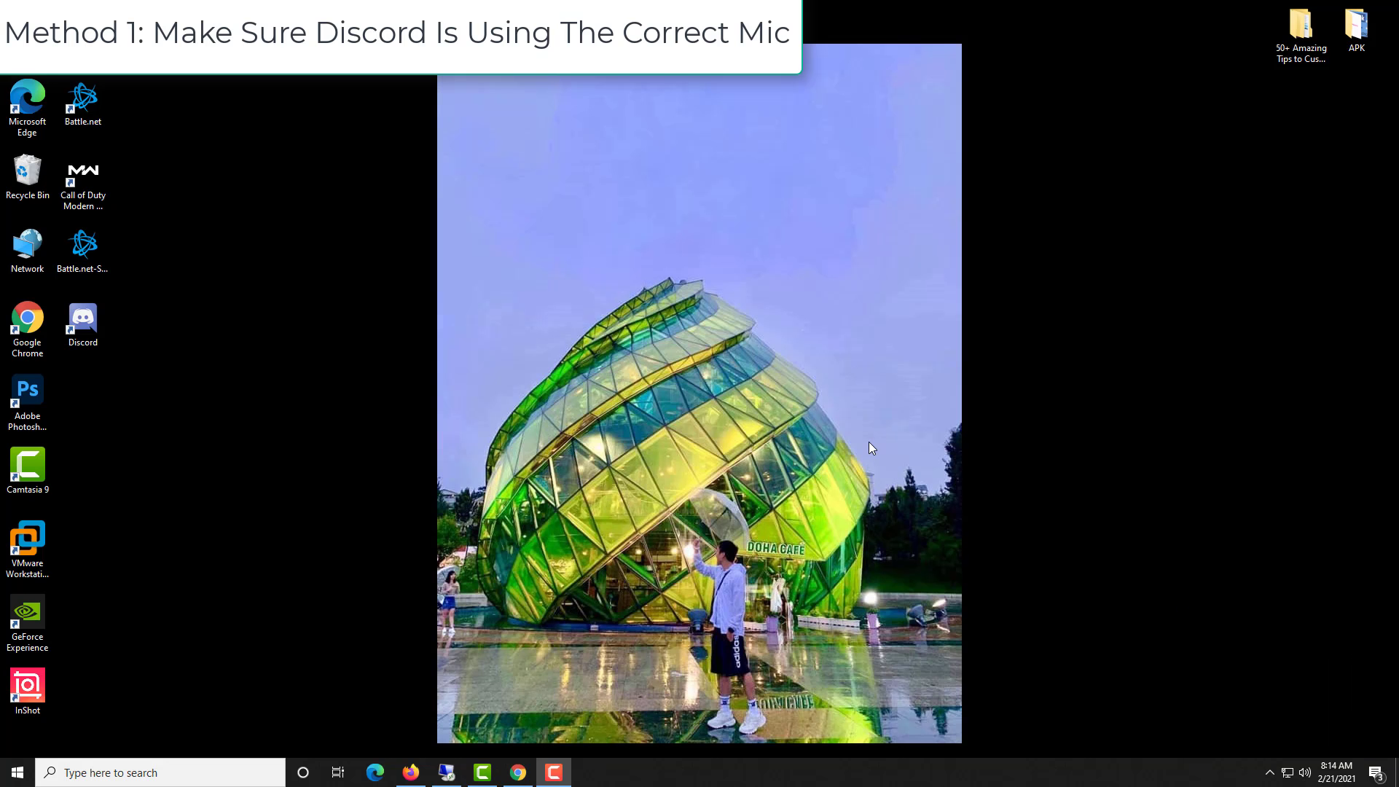
mouse_move(840, 359)
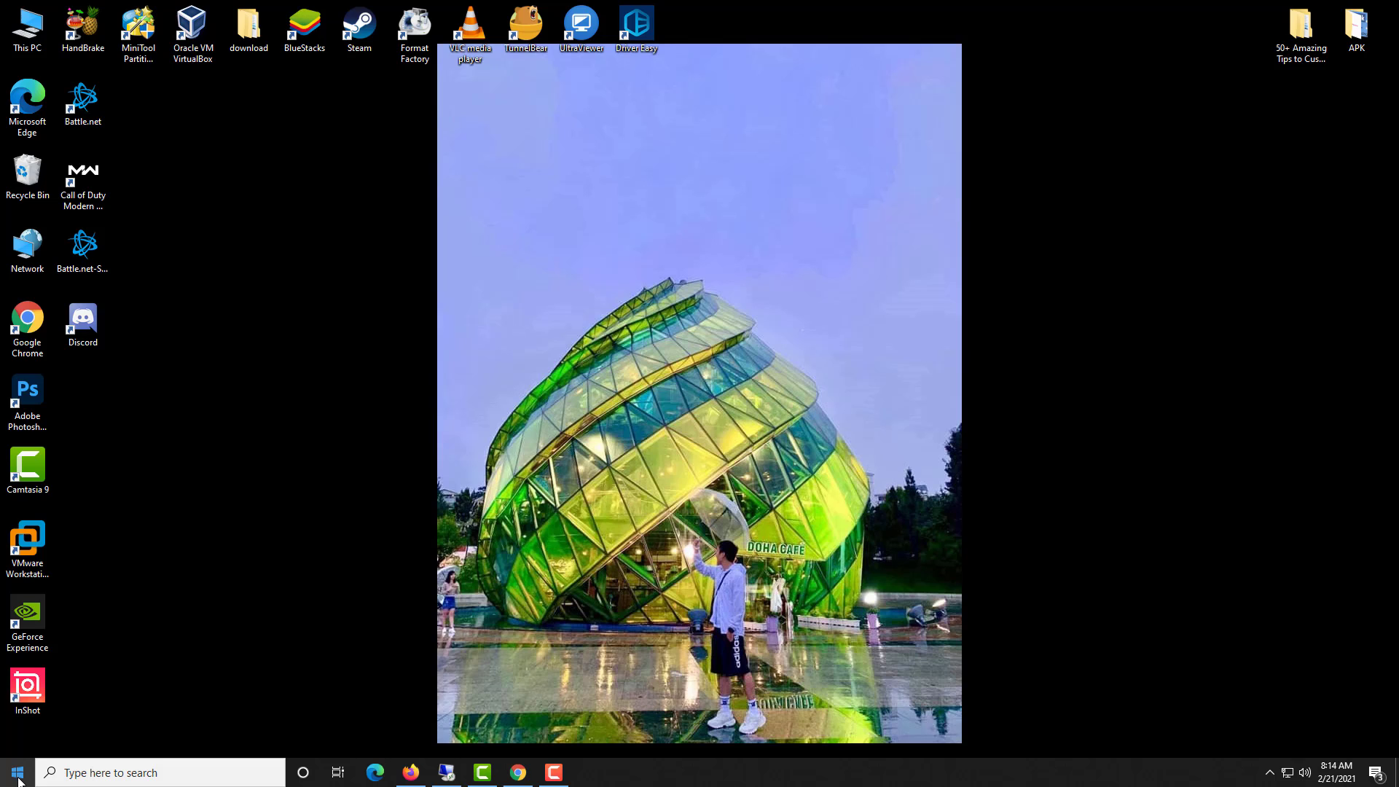
Launch Windows Settings from the Windows 10 Start menu
left_click(12, 772)
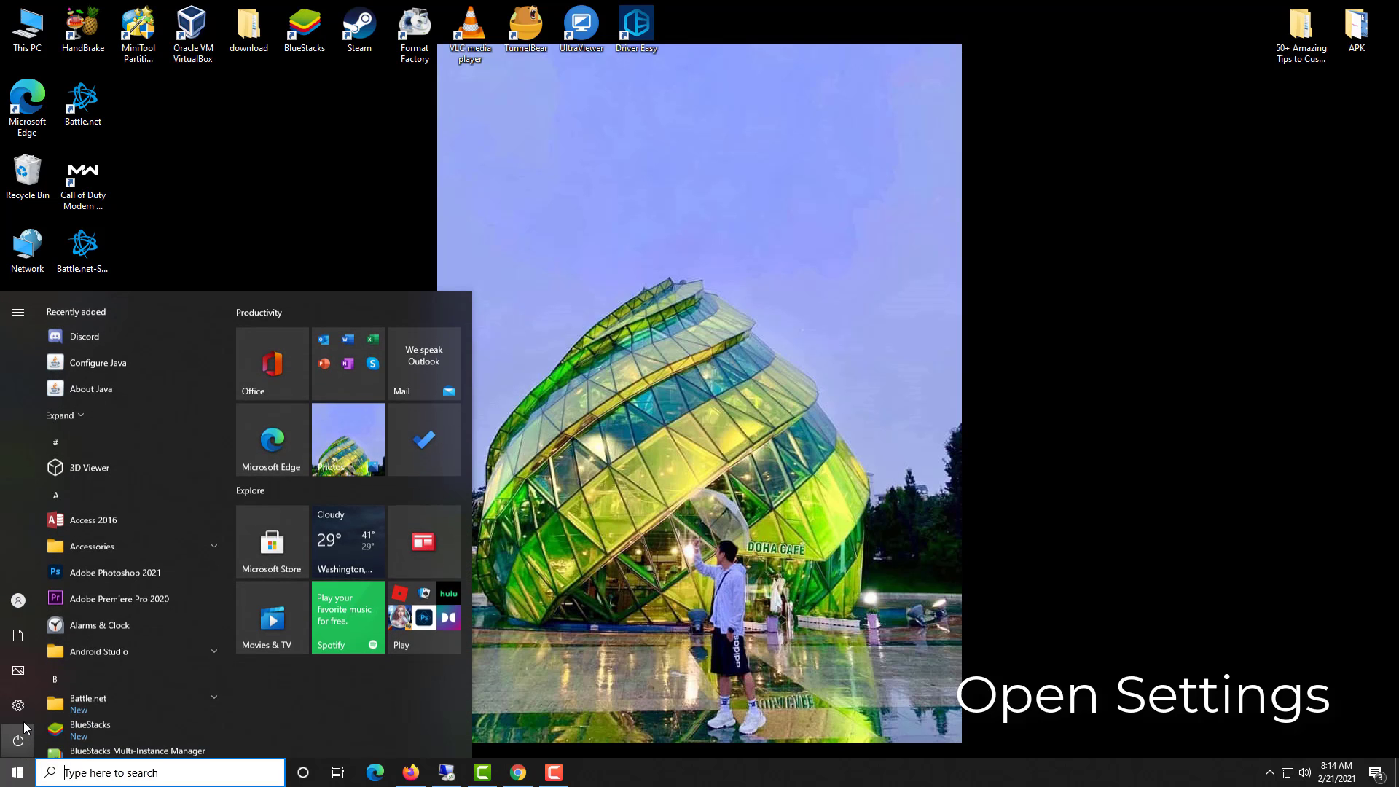
mouse_move(16, 705)
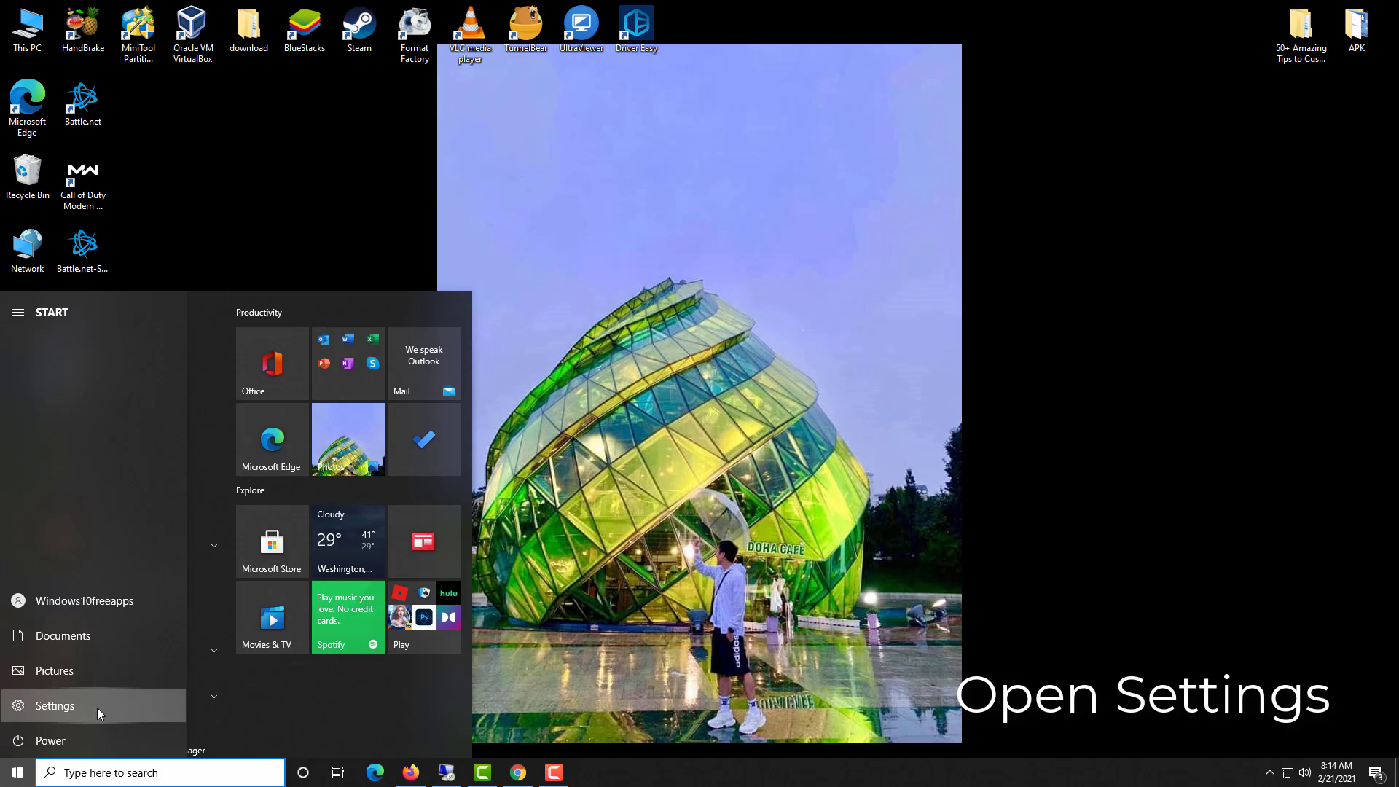
left_click(55, 705)
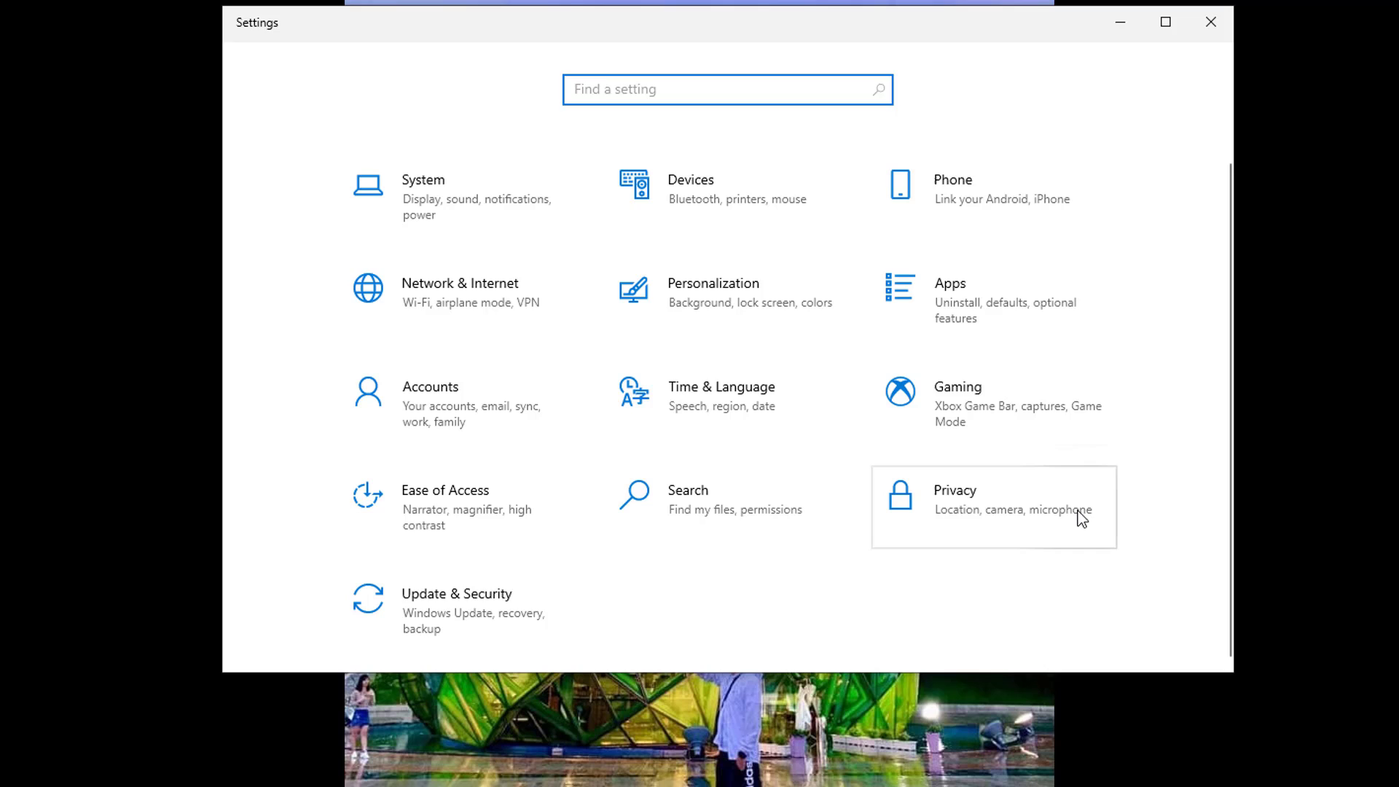
Under Privacy > Microphone, switch on 'Allow apps to access your microphone'
left_click(984, 508)
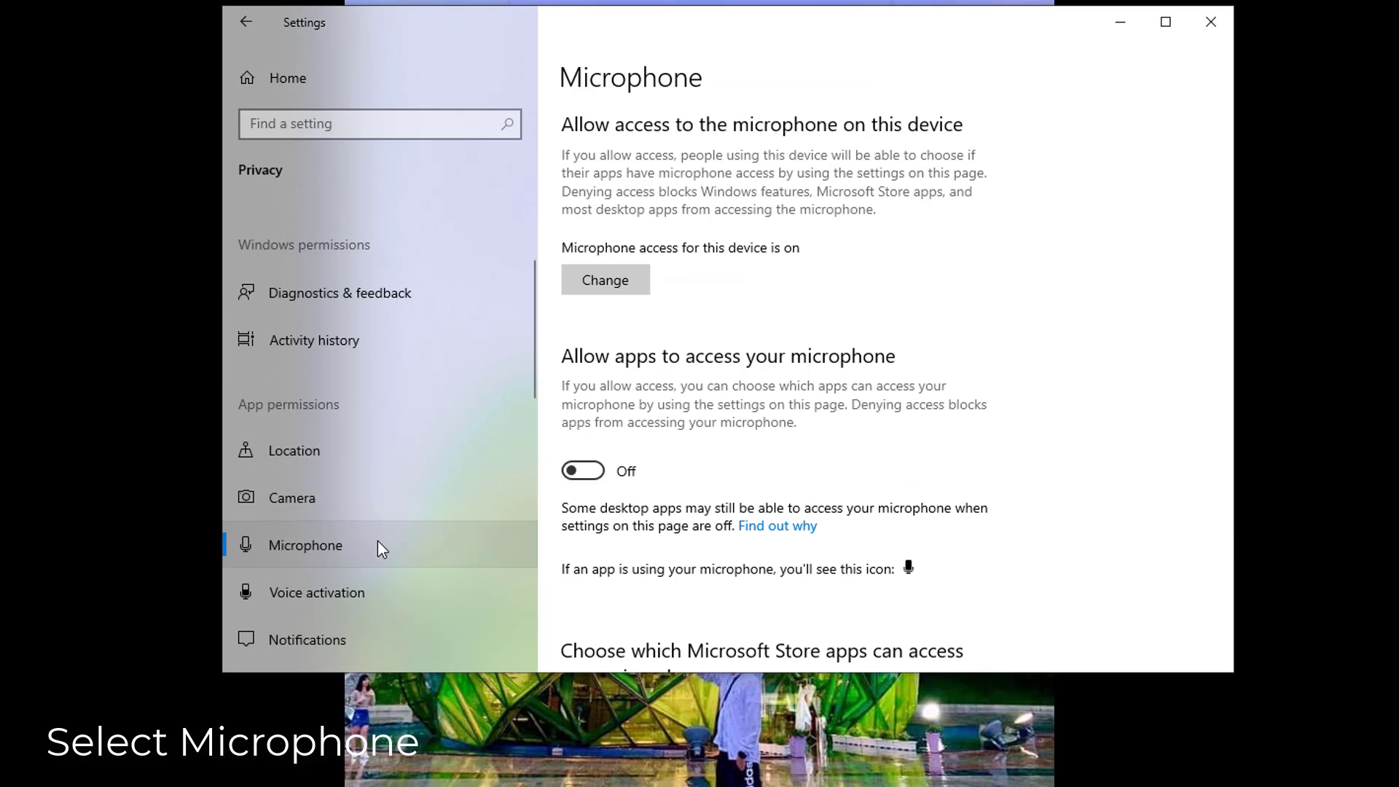
scroll("down", 3)
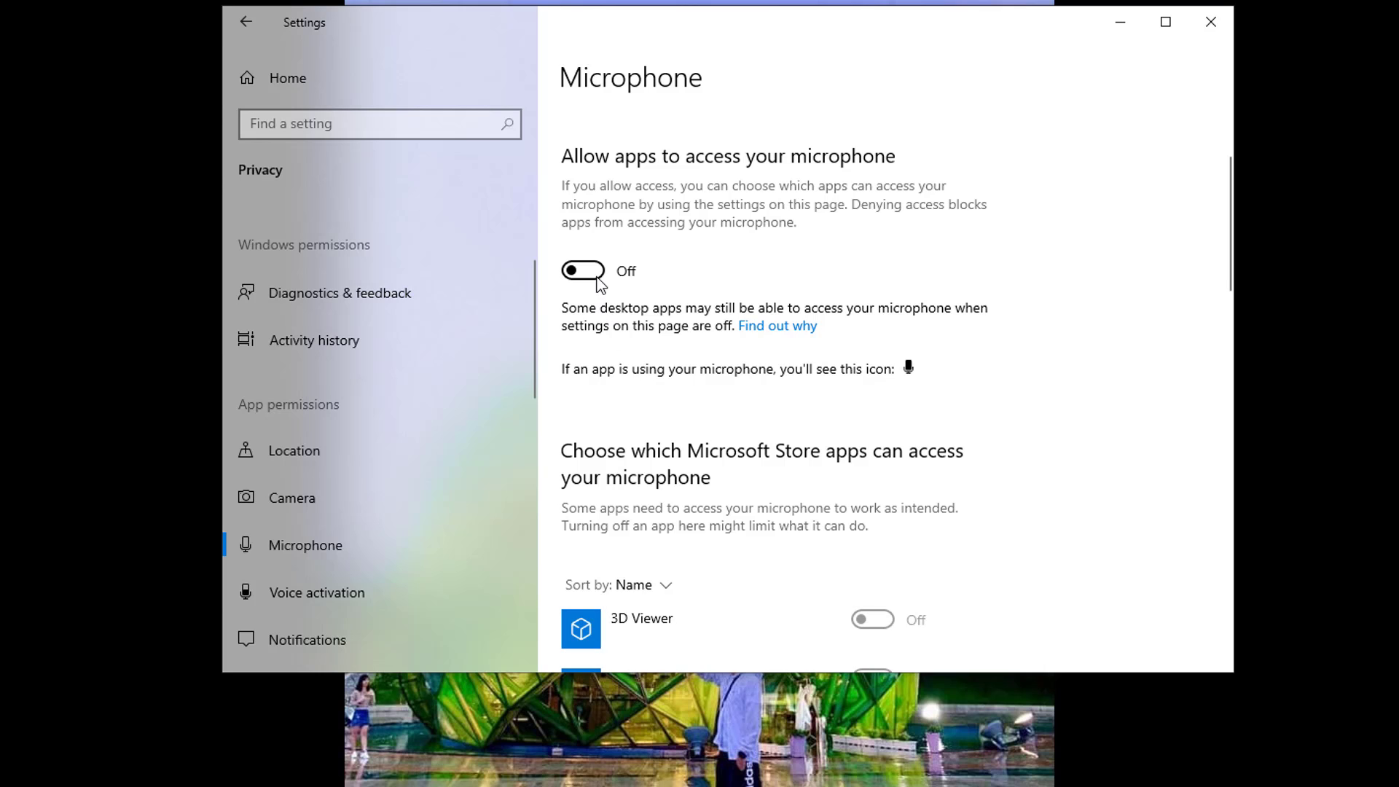
left_click(583, 272)
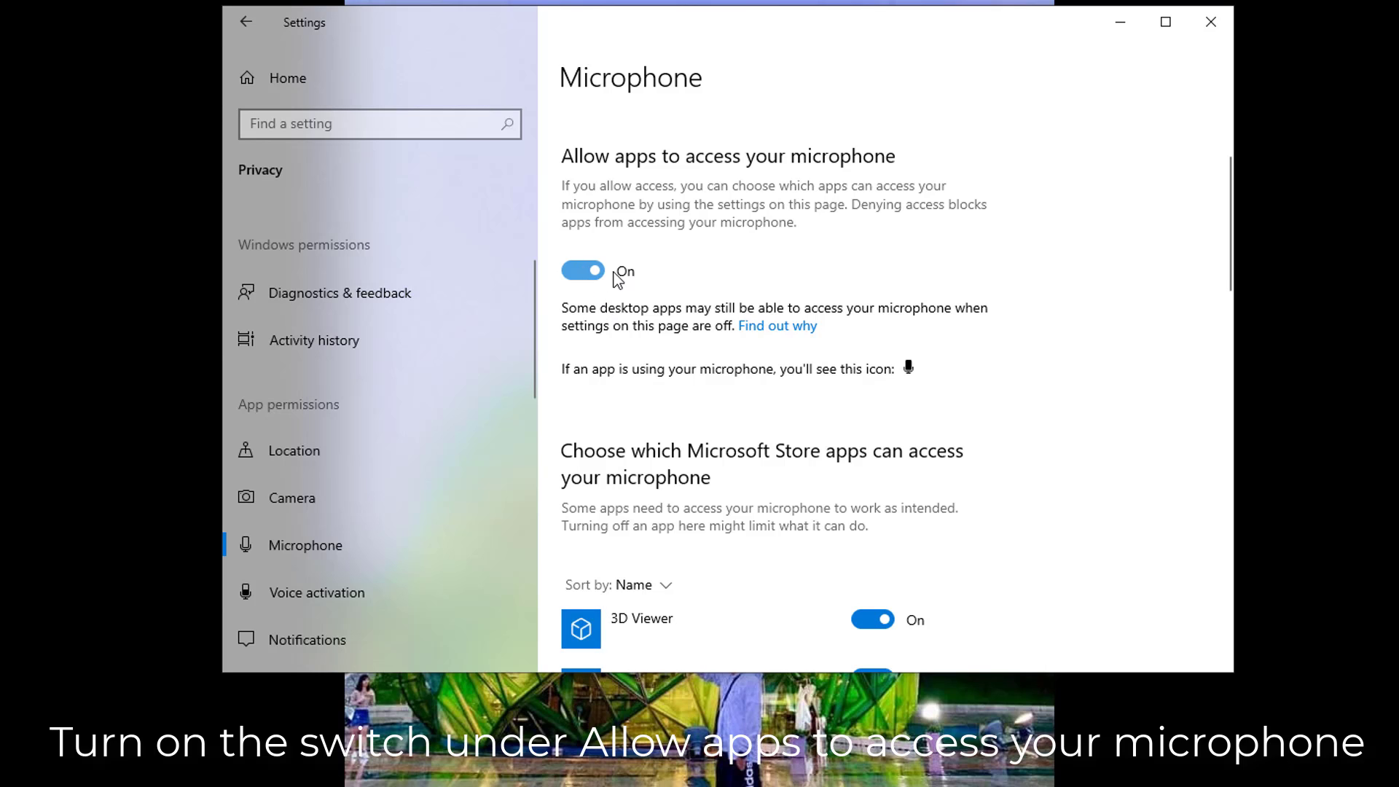
scroll("down", 3)
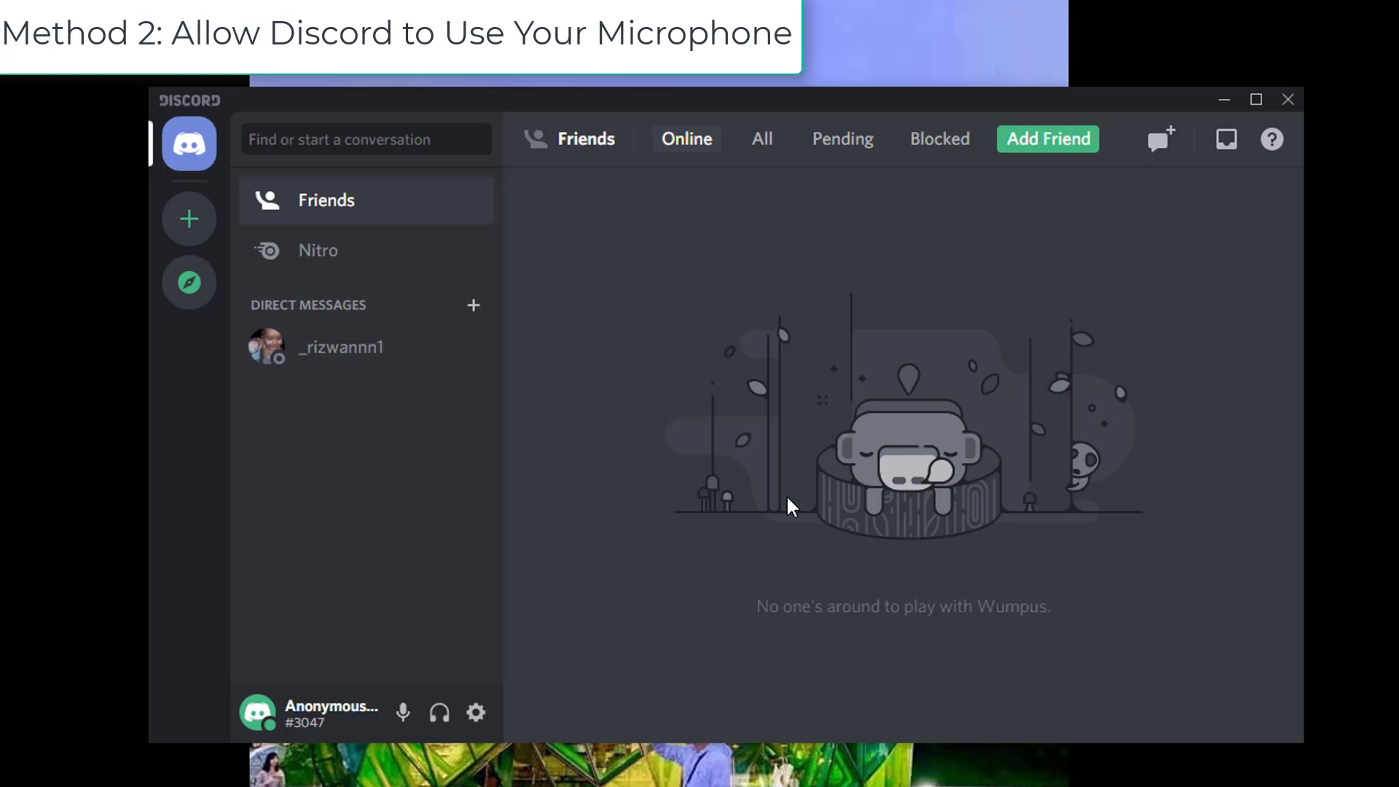
mouse_move(475, 712)
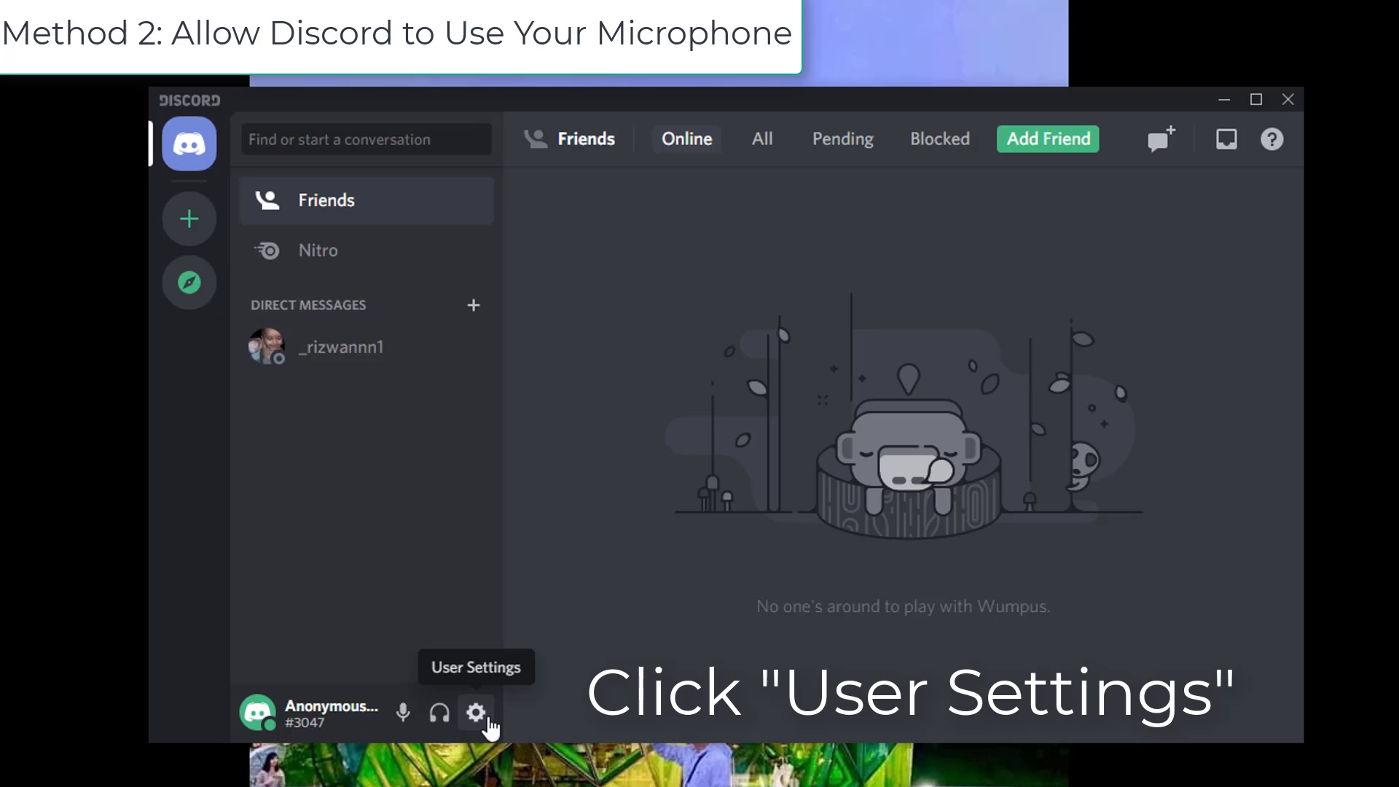
Bring up Discord's User Settings via the gear next to the username
left_click(475, 713)
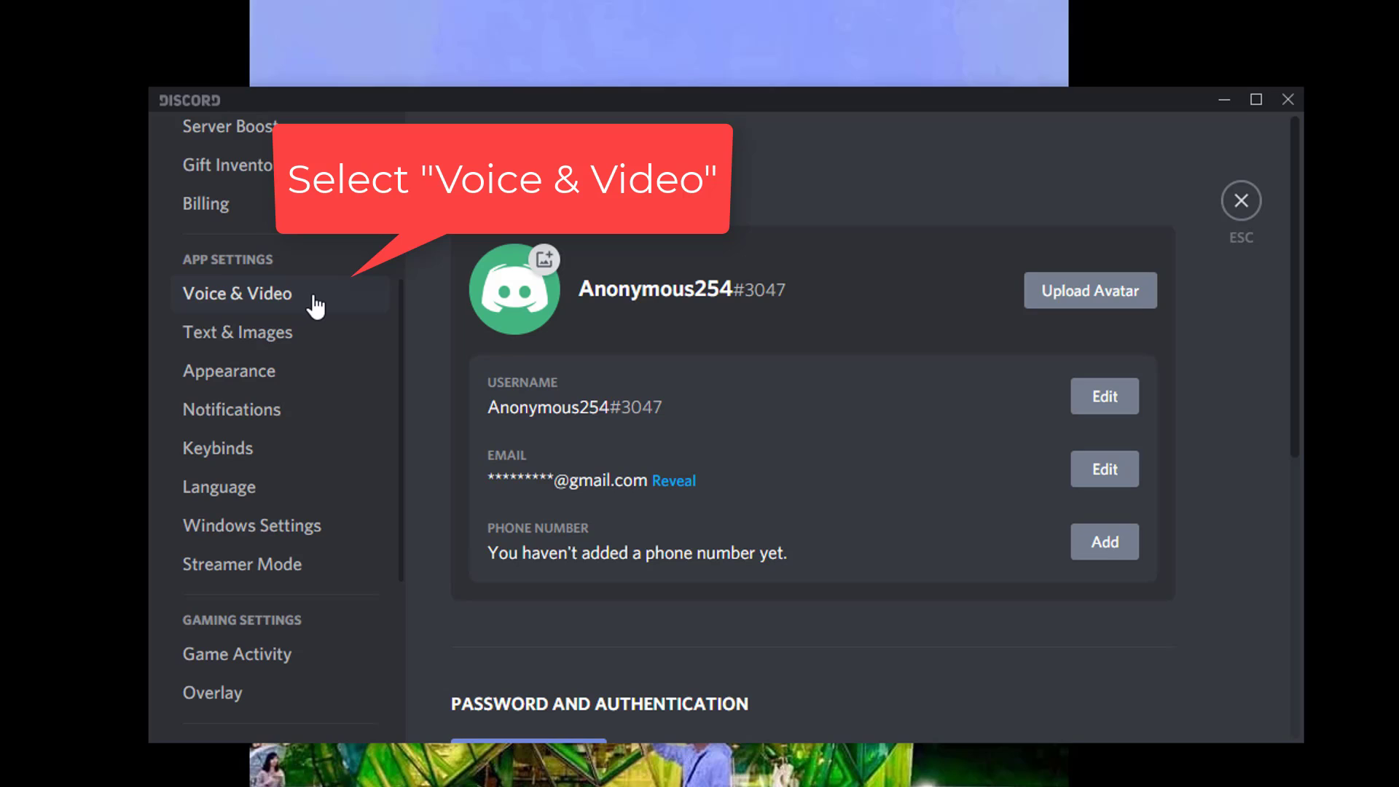
In Voice & Video, choose Microphone (USB Audio Device) as input and set Input Volume to 100%
left_click(238, 295)
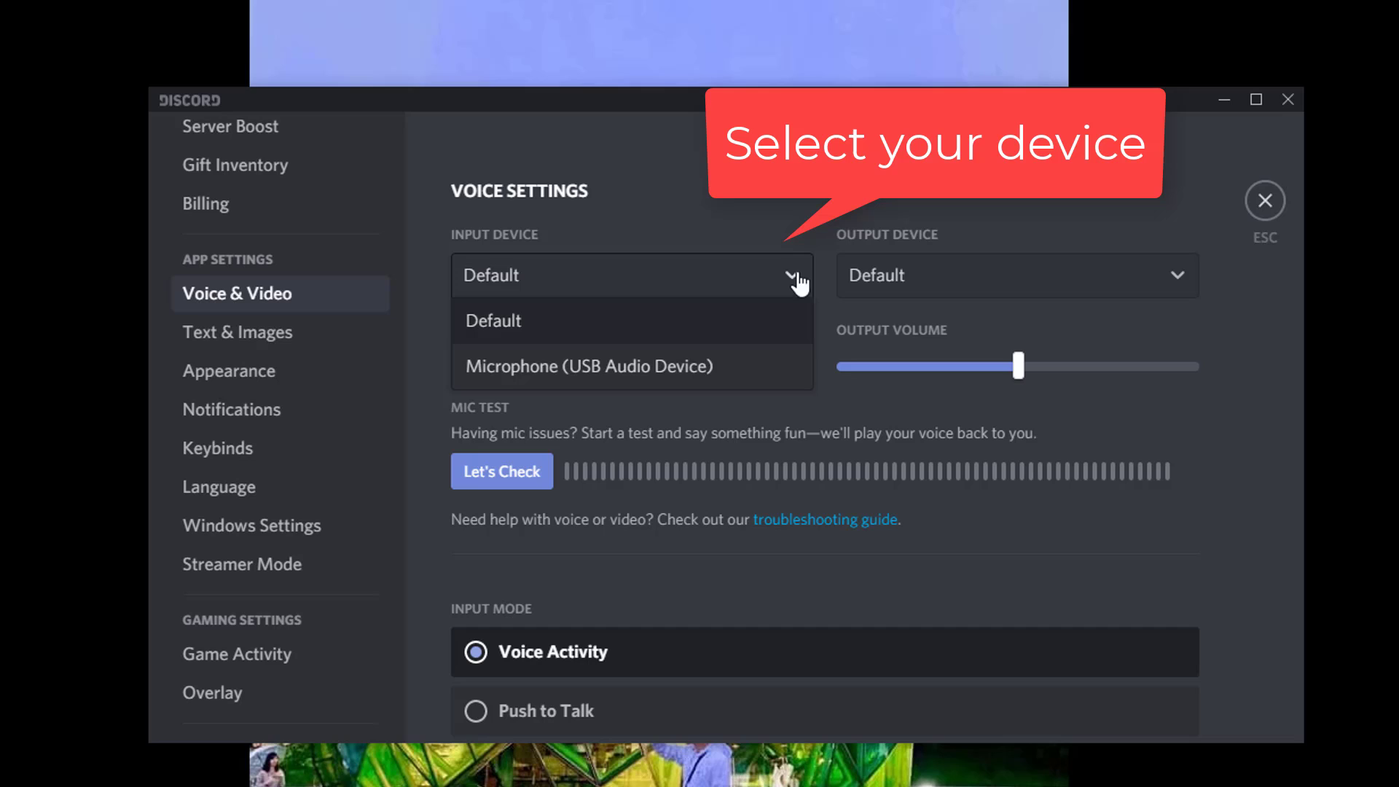
mouse_move(701, 379)
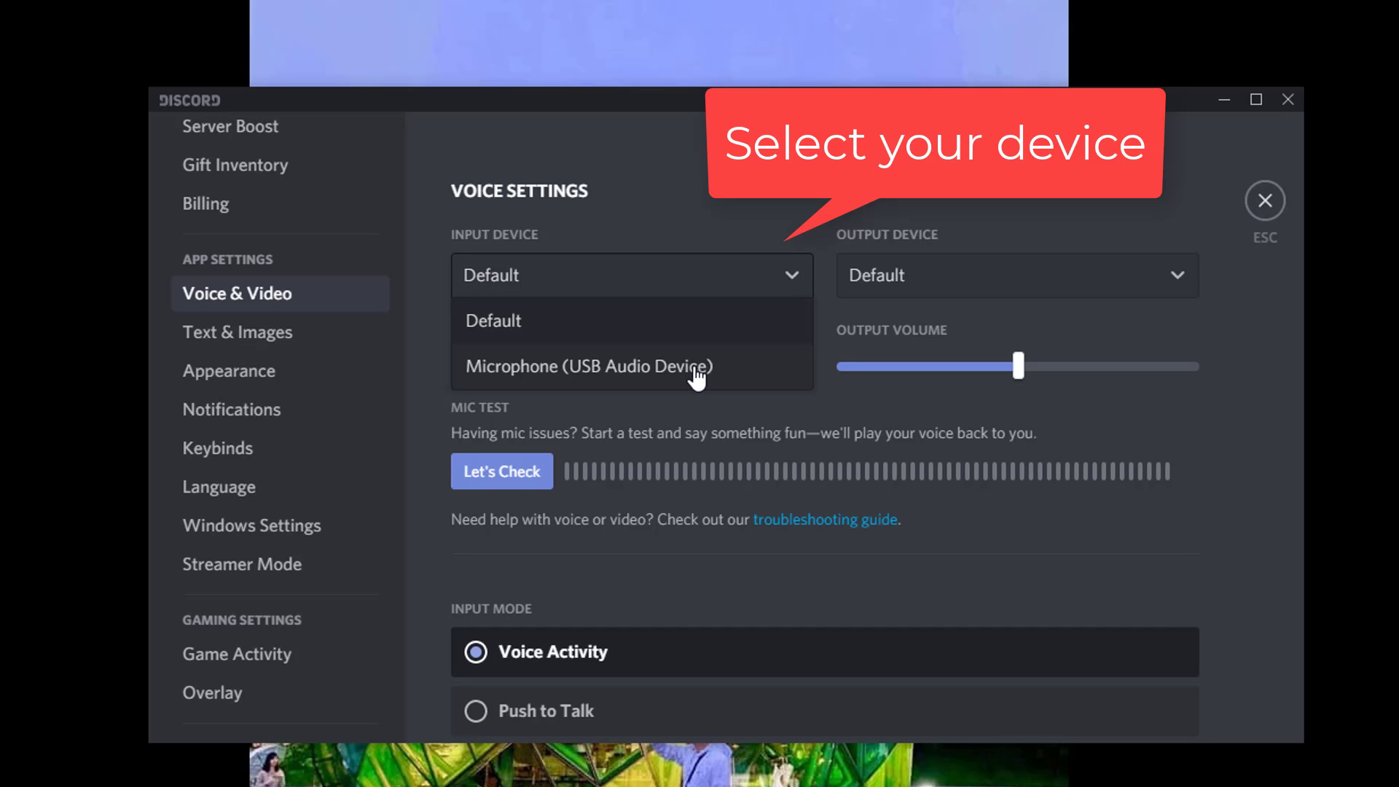
left_click(589, 367)
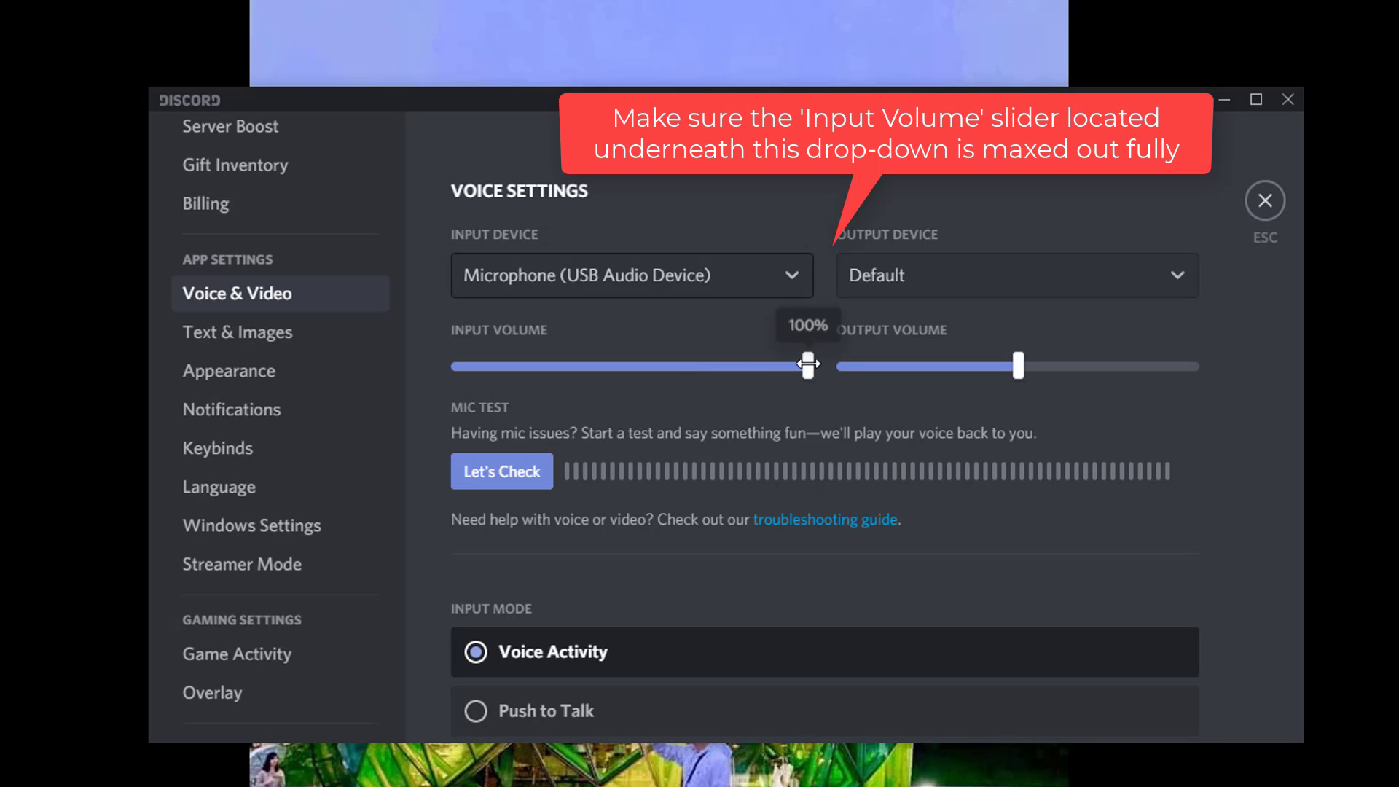
left_click_drag(808, 366, 677, 366)
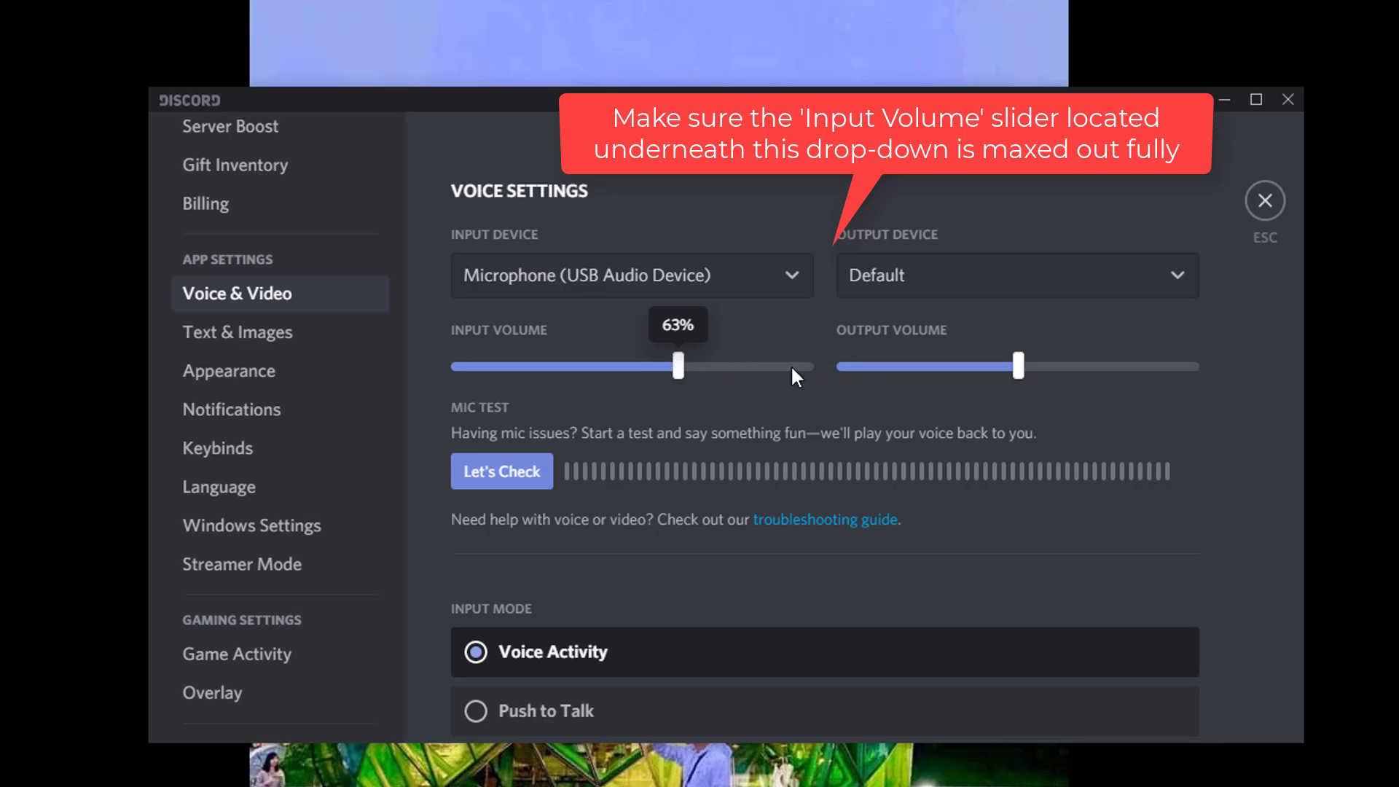
left_click_drag(678, 366, 807, 366)
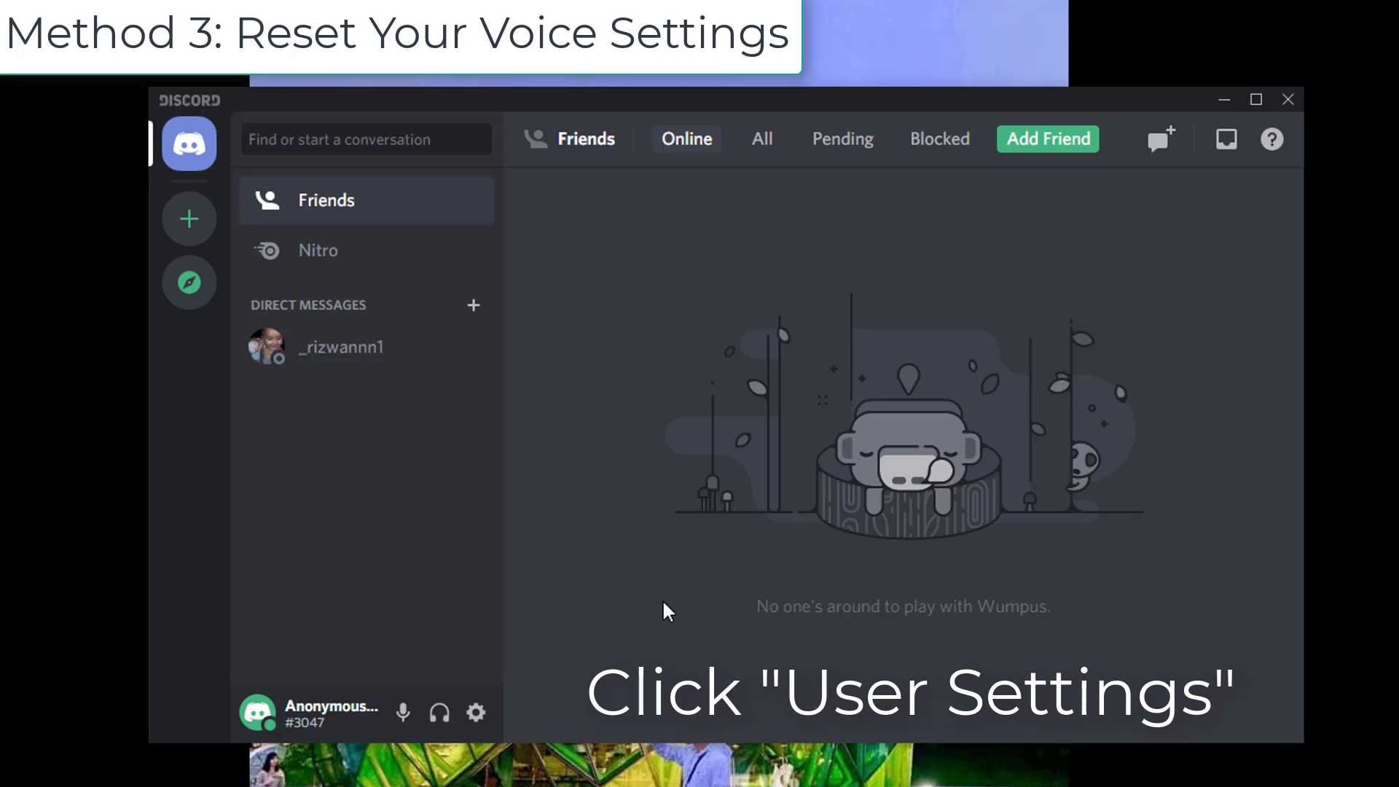
mouse_move(476, 713)
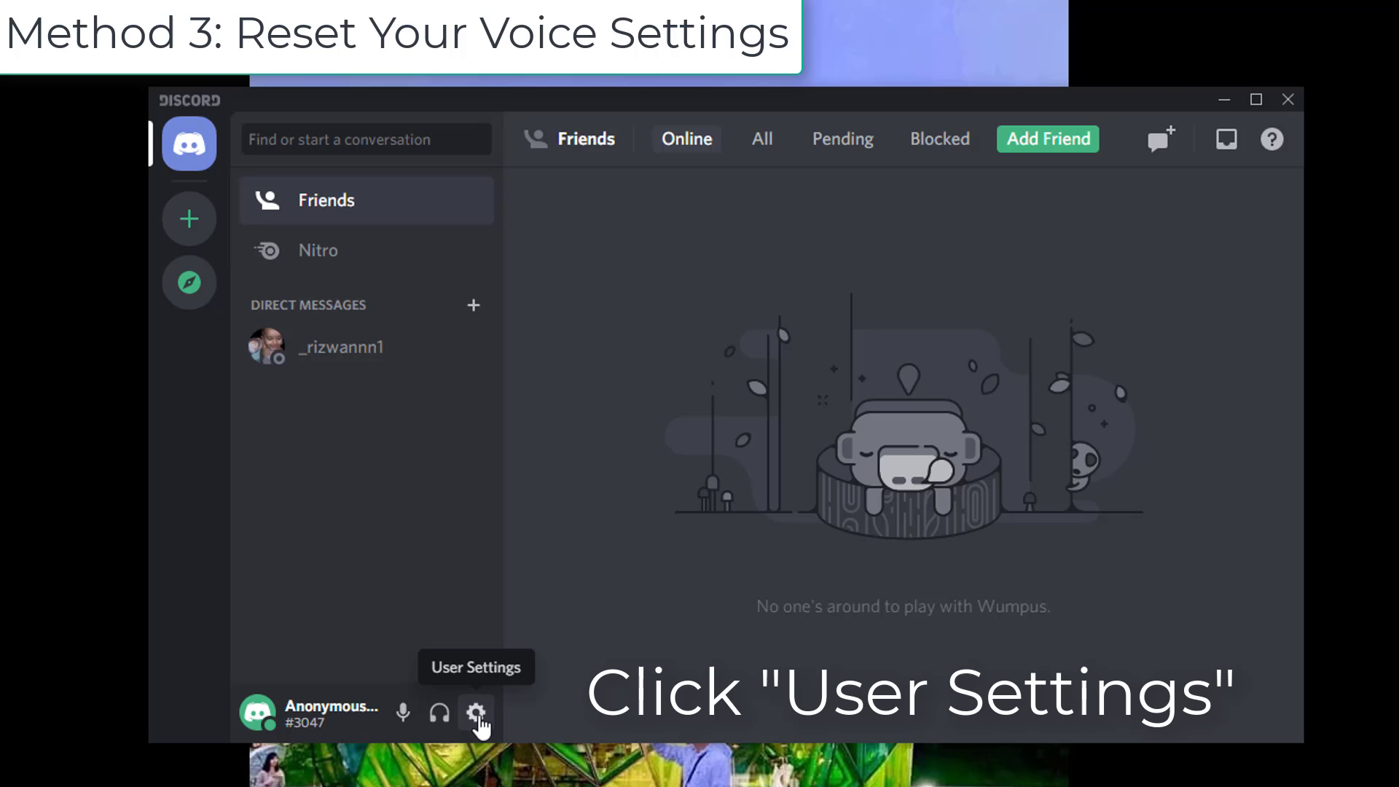
Reopen Discord's User Settings from the Friends page
left_click(476, 714)
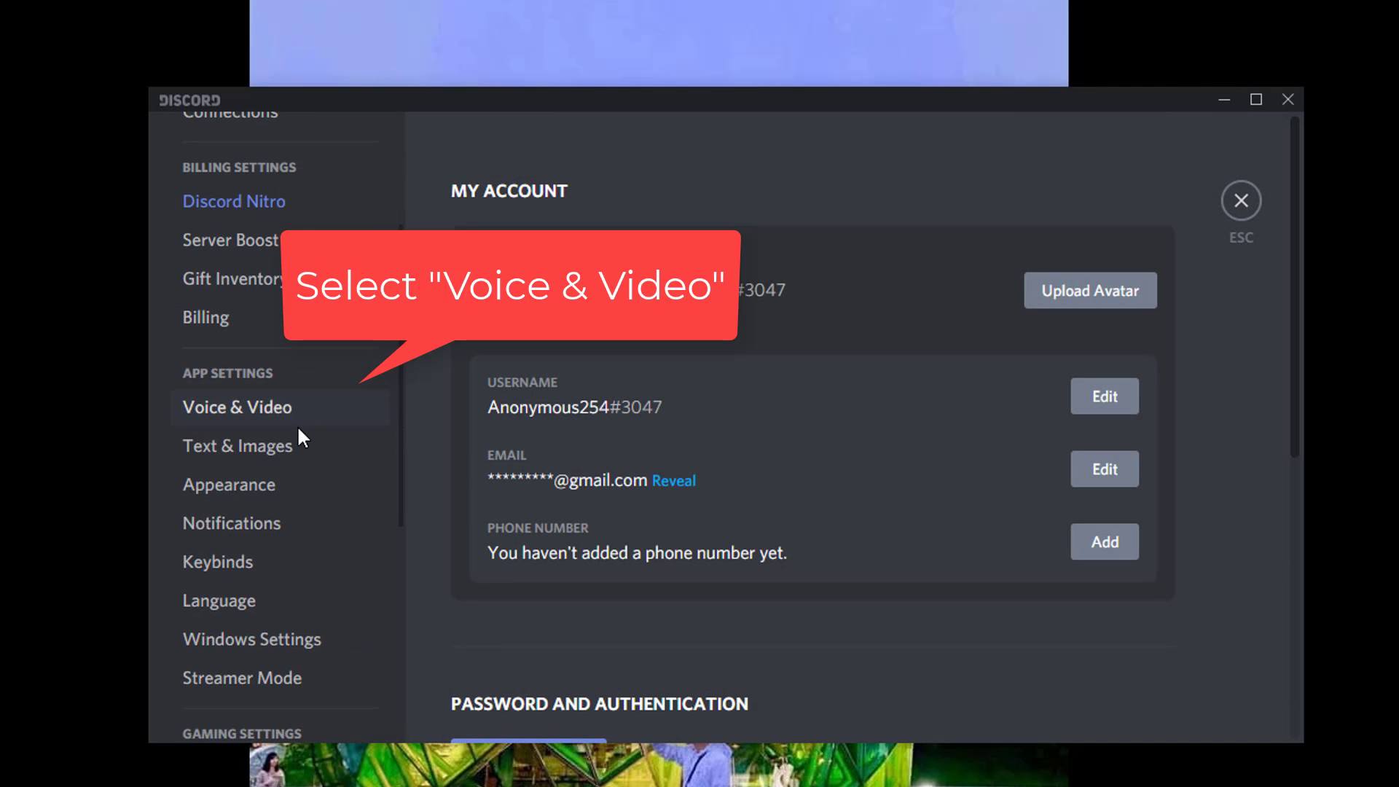
In Voice & Video, reset the voice settings to defaults and confirm with Okay
left_click(237, 409)
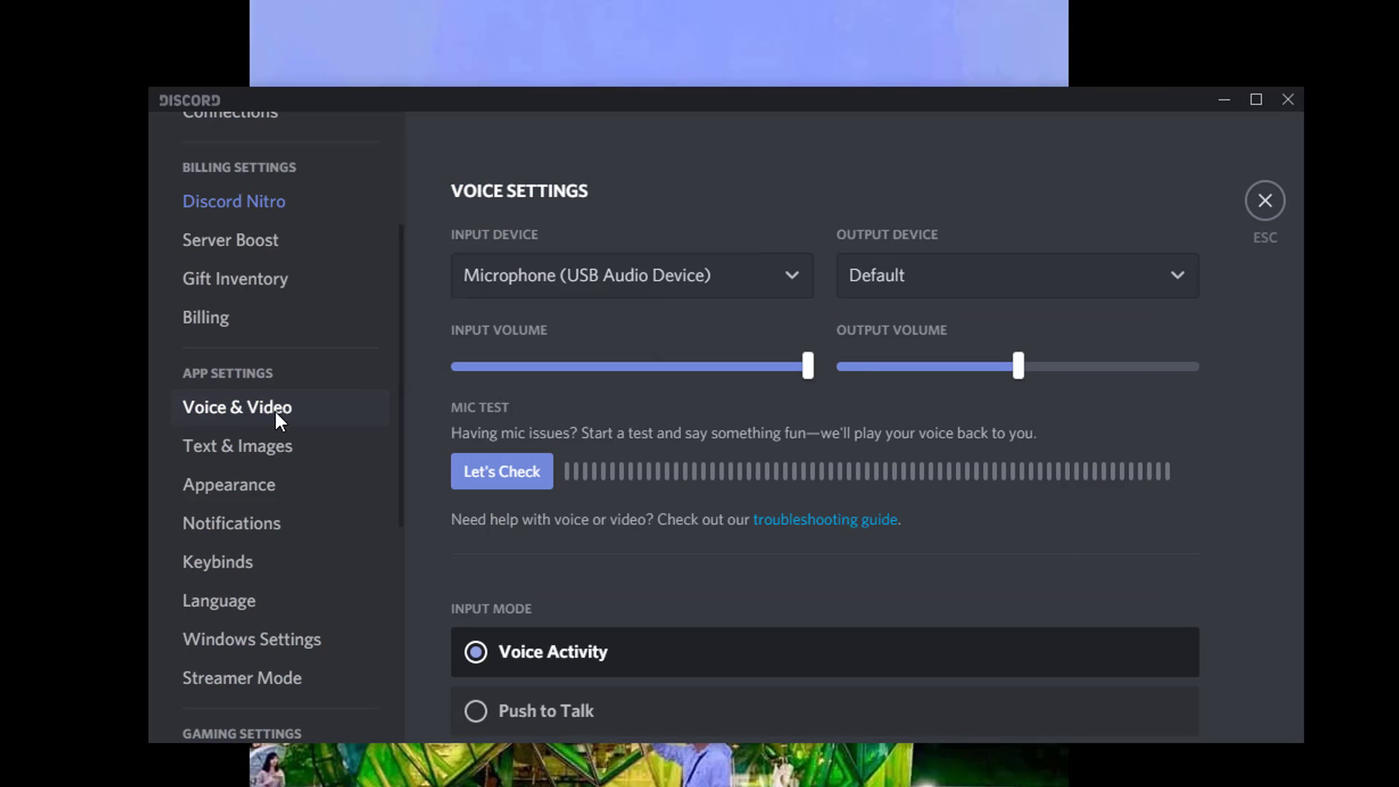
scroll("down", 3)
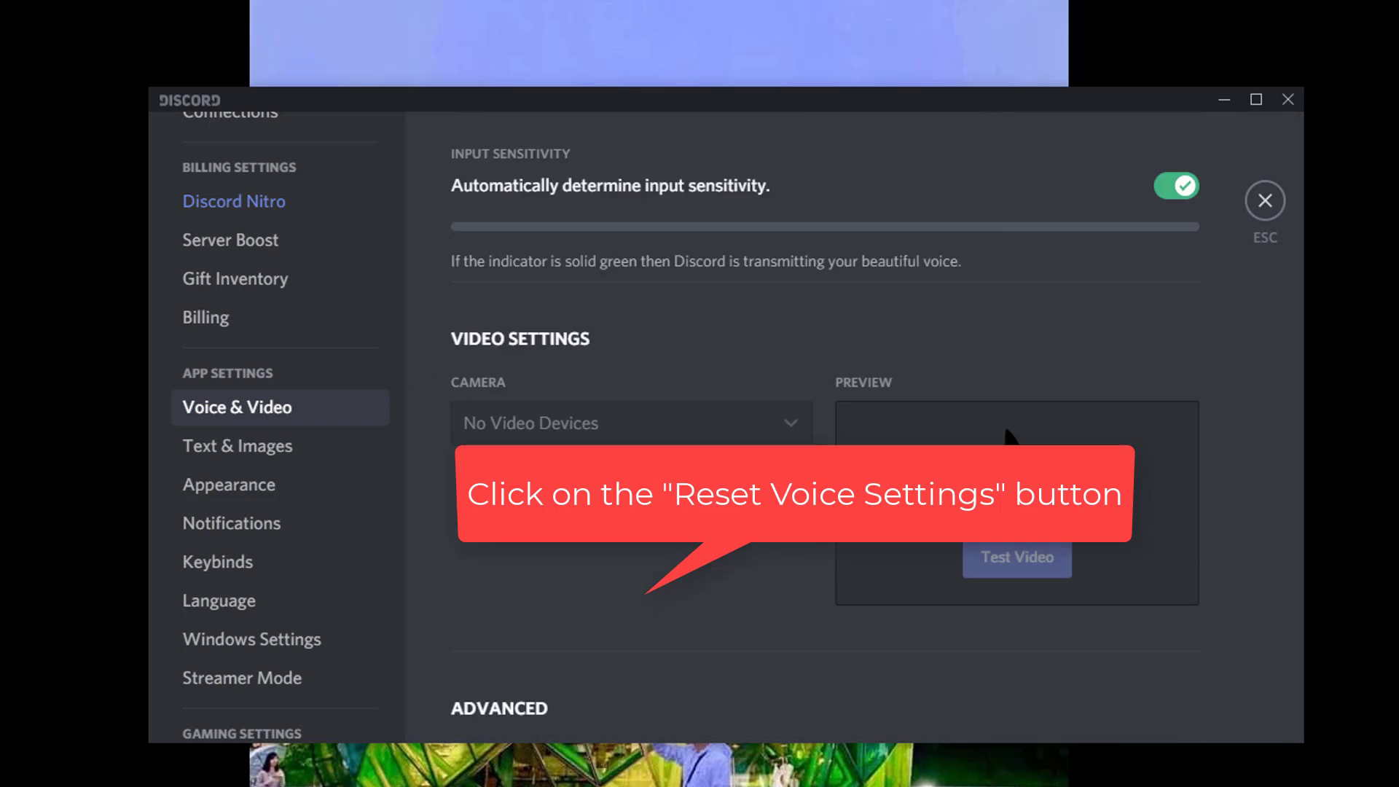
scroll("down", 3)
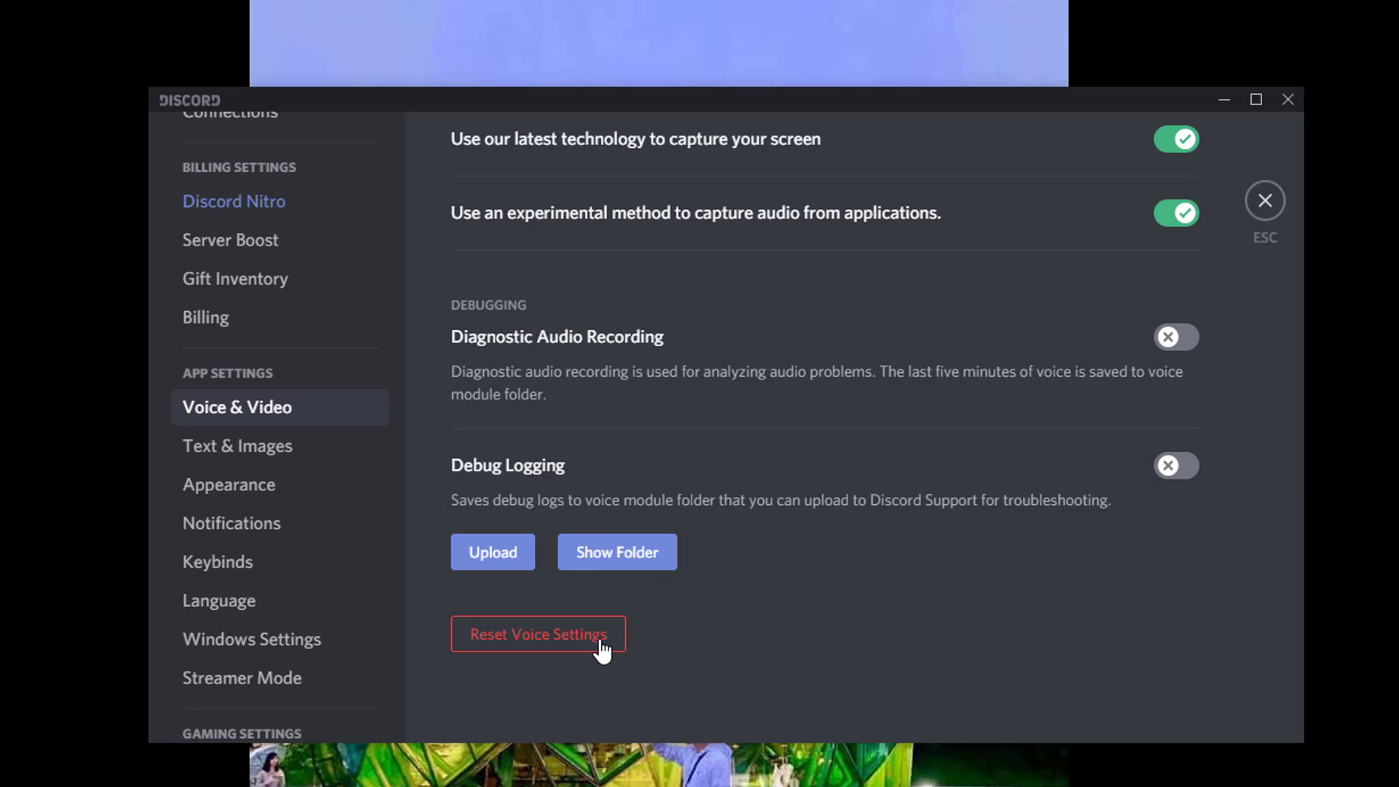
left_click(538, 634)
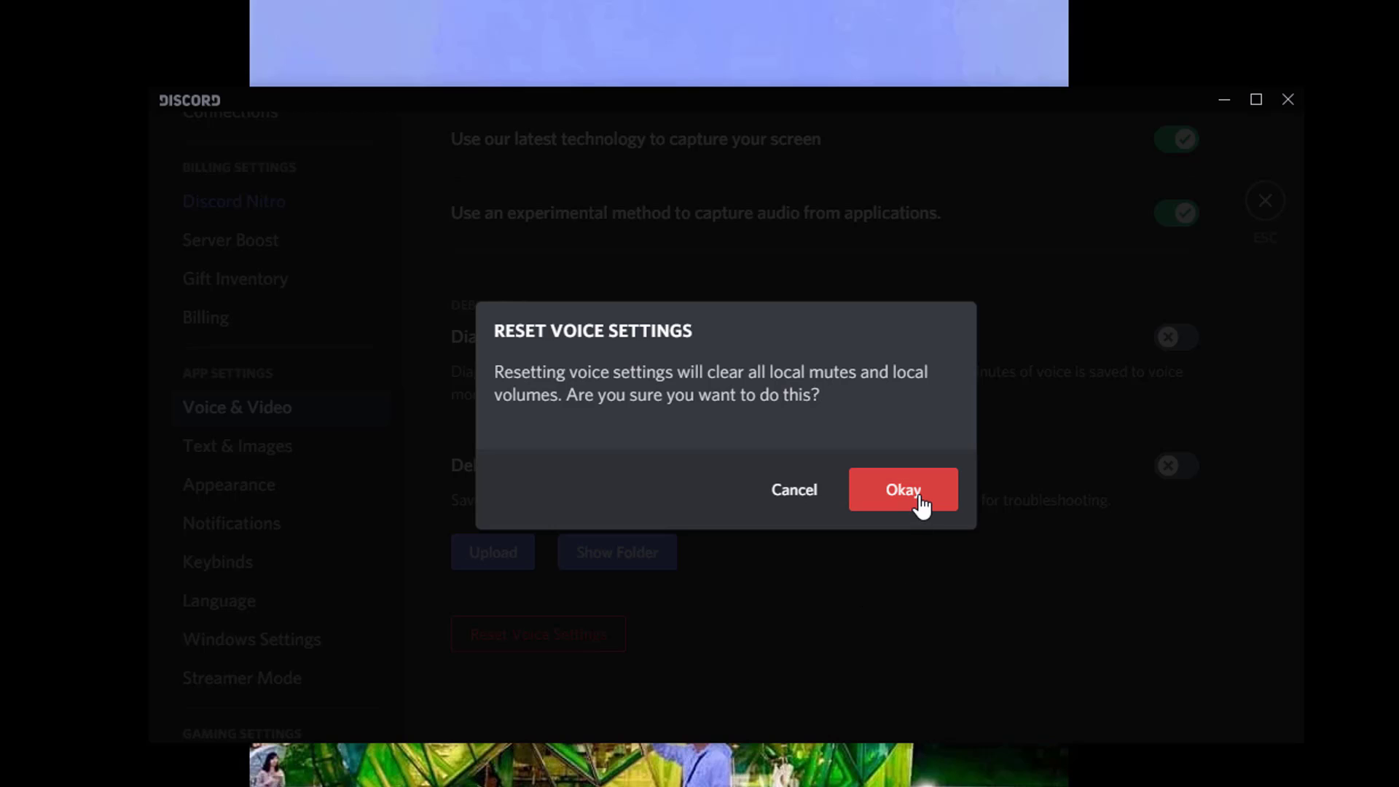
left_click(904, 489)
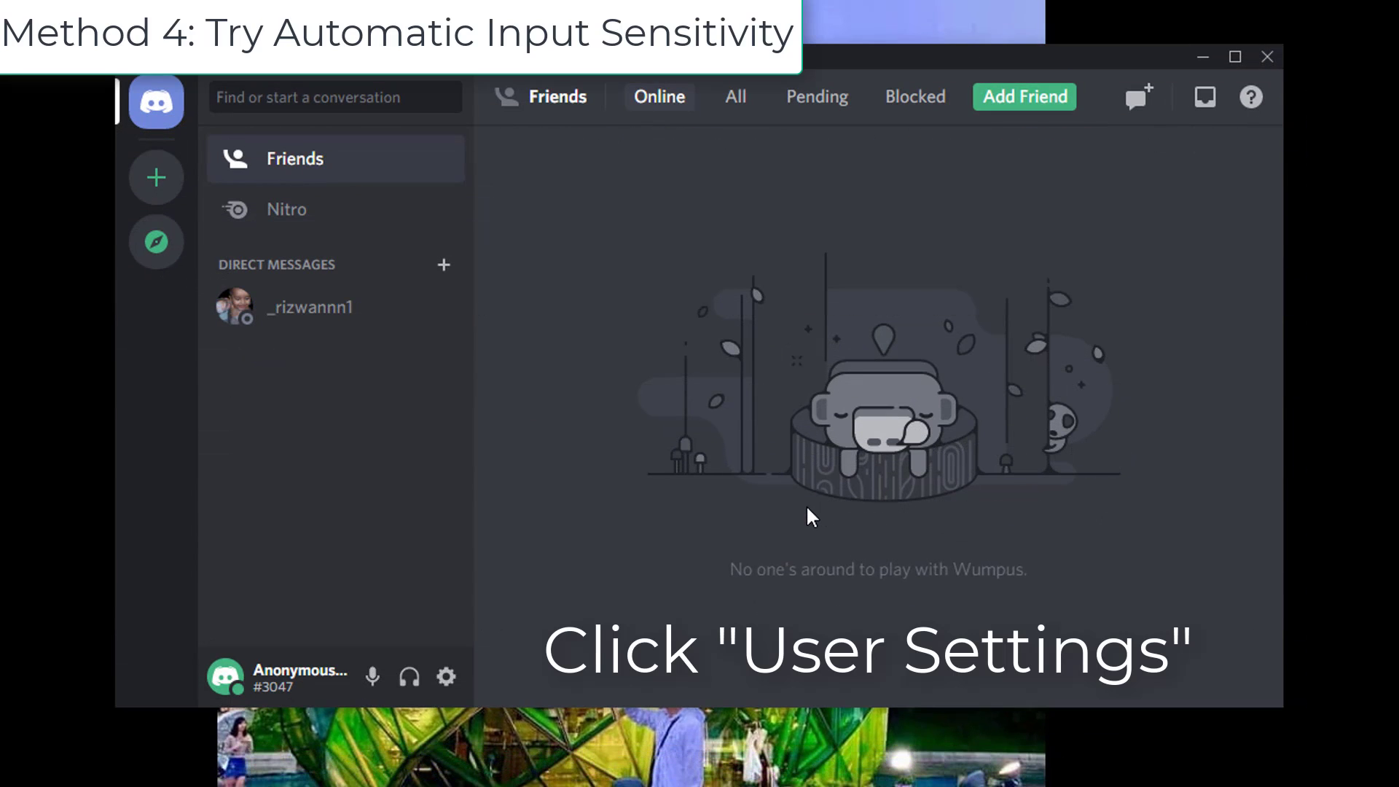
mouse_move(695, 573)
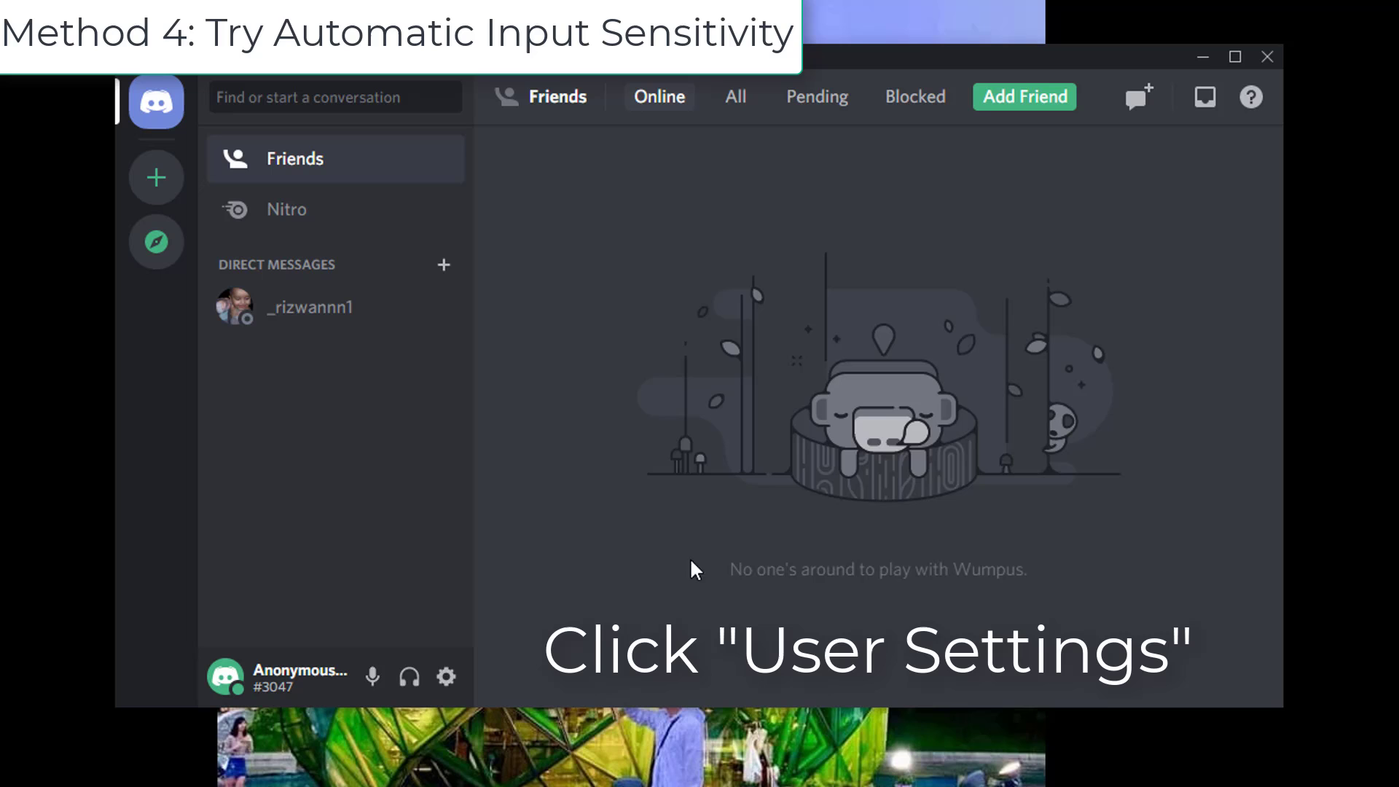
mouse_move(446, 677)
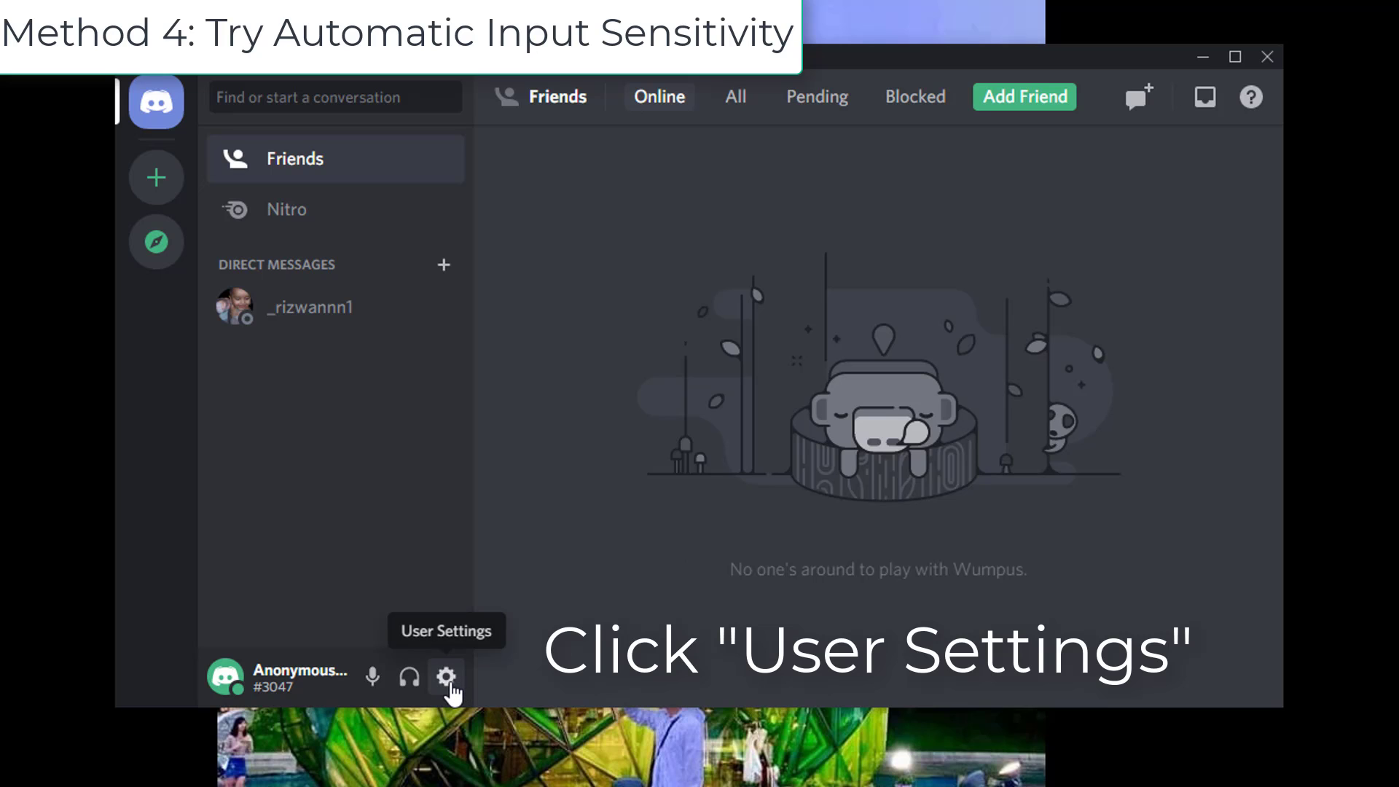
In Voice & Video, switch on 'Automatically determine input sensitivity' and leave settings
left_click(446, 676)
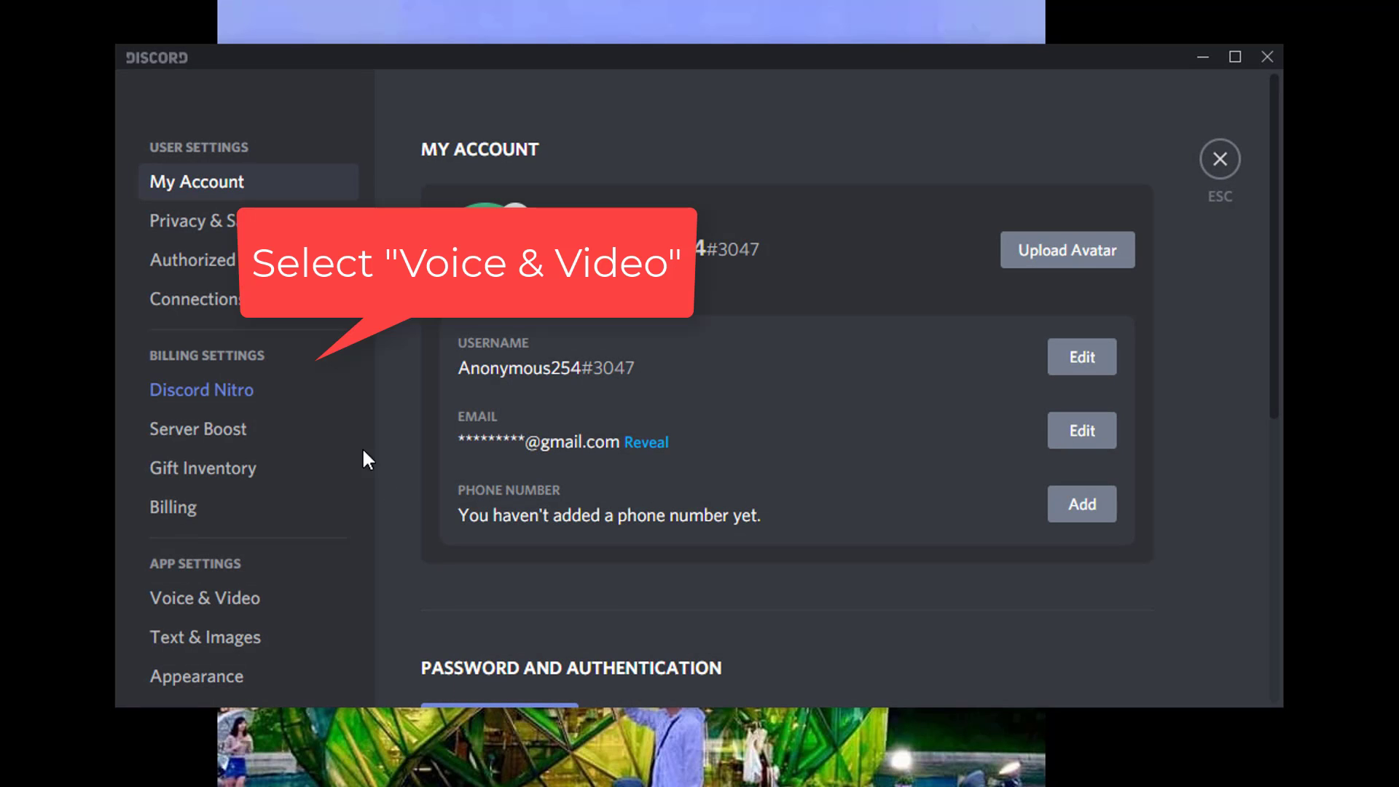
scroll("down", 3)
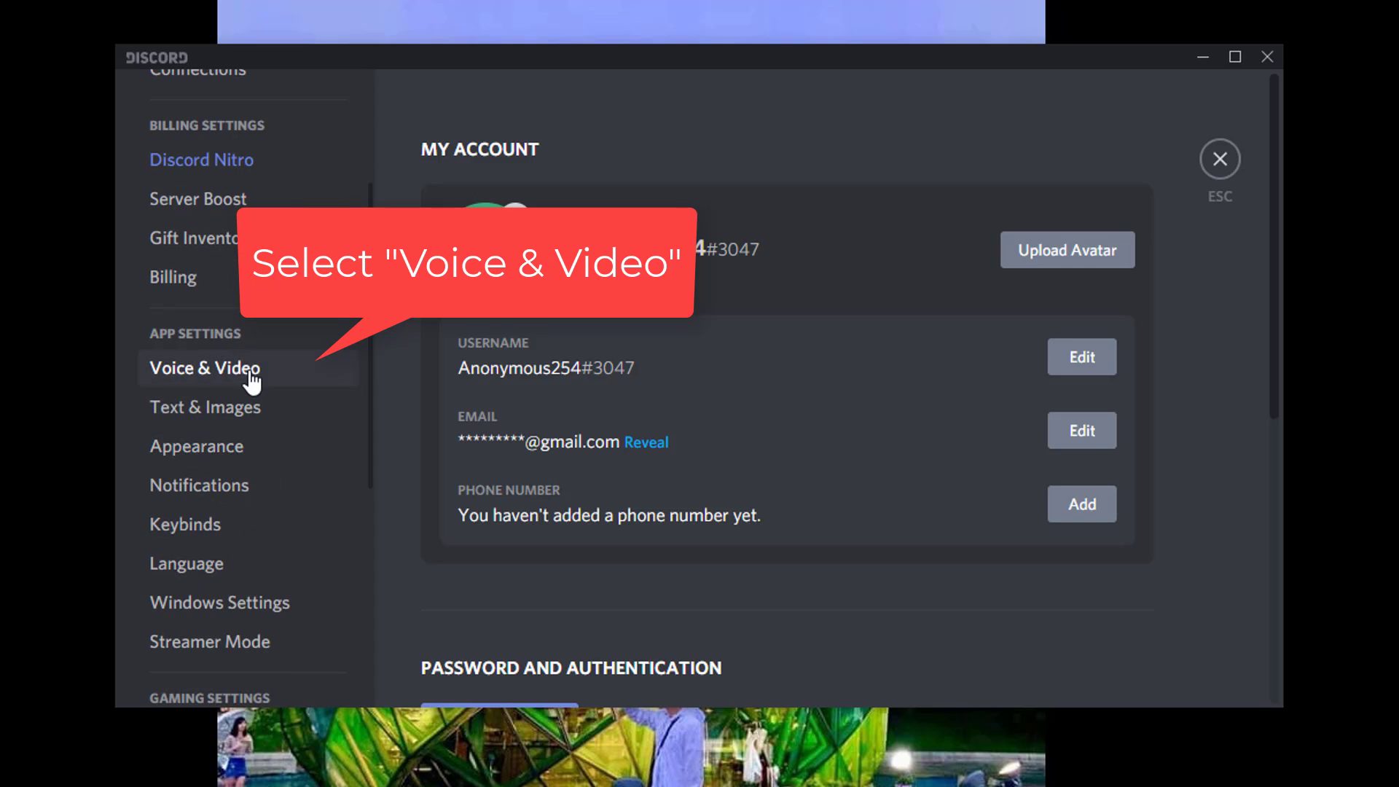
left_click(204, 368)
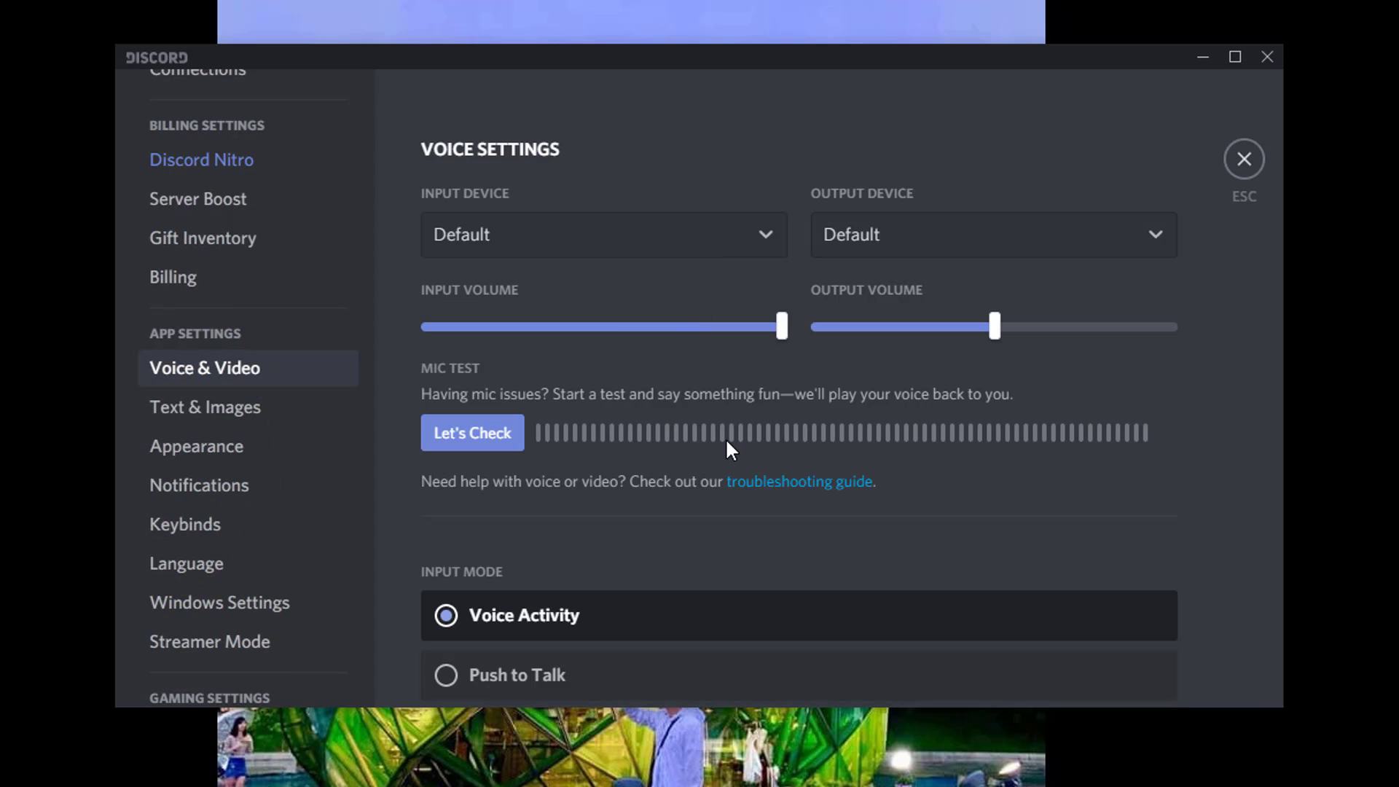
scroll("down", 3)
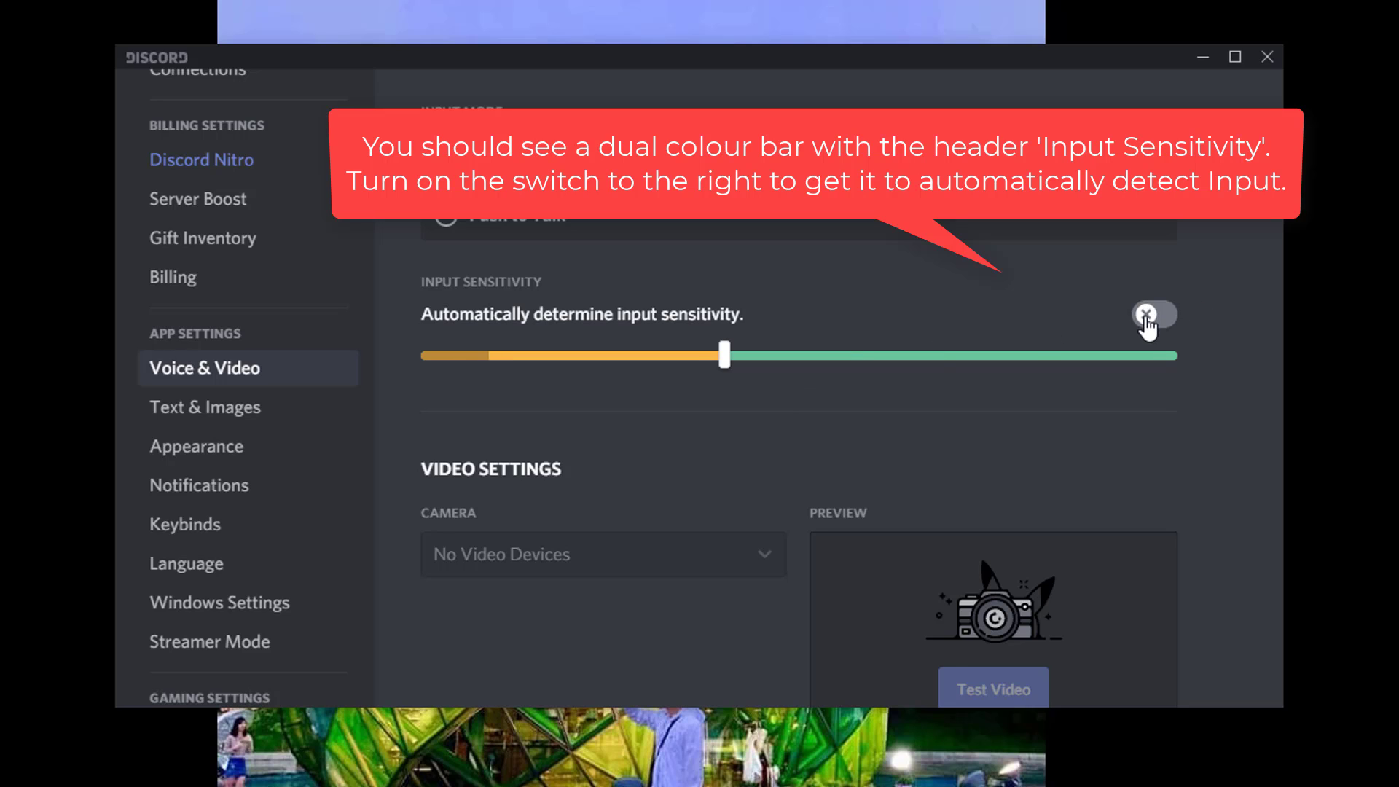
left_click(1154, 315)
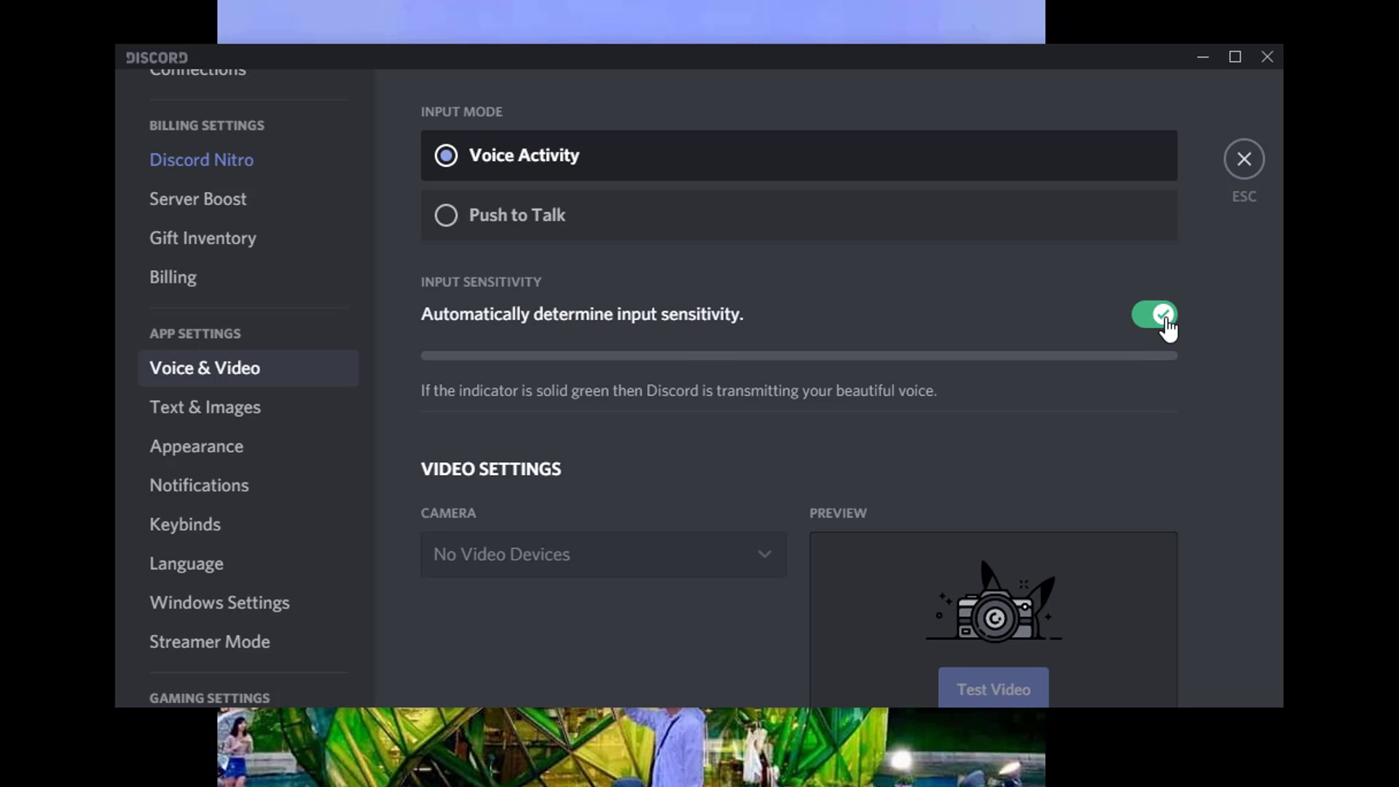
left_click(1245, 159)
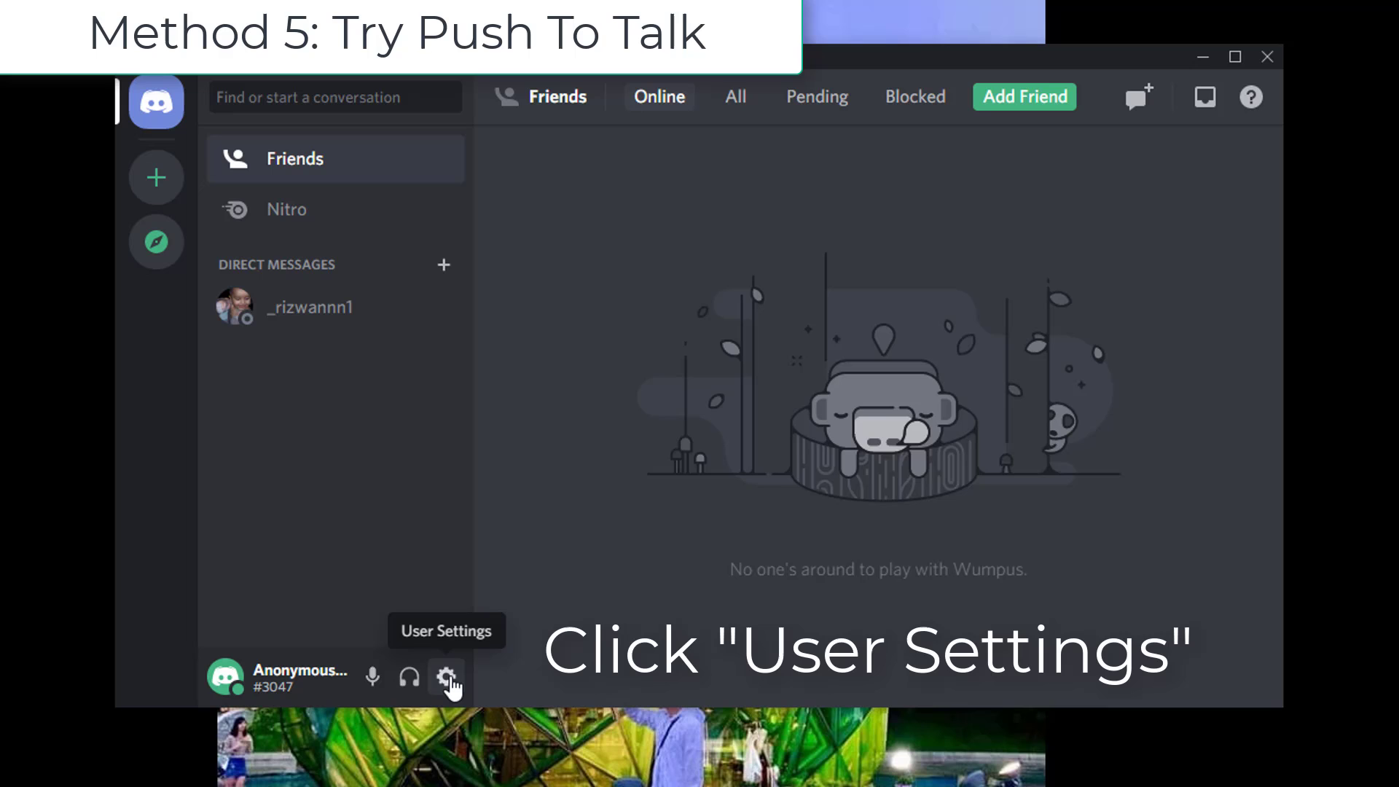
In Voice & Video, select Push to Talk as the Input Mode
left_click(446, 677)
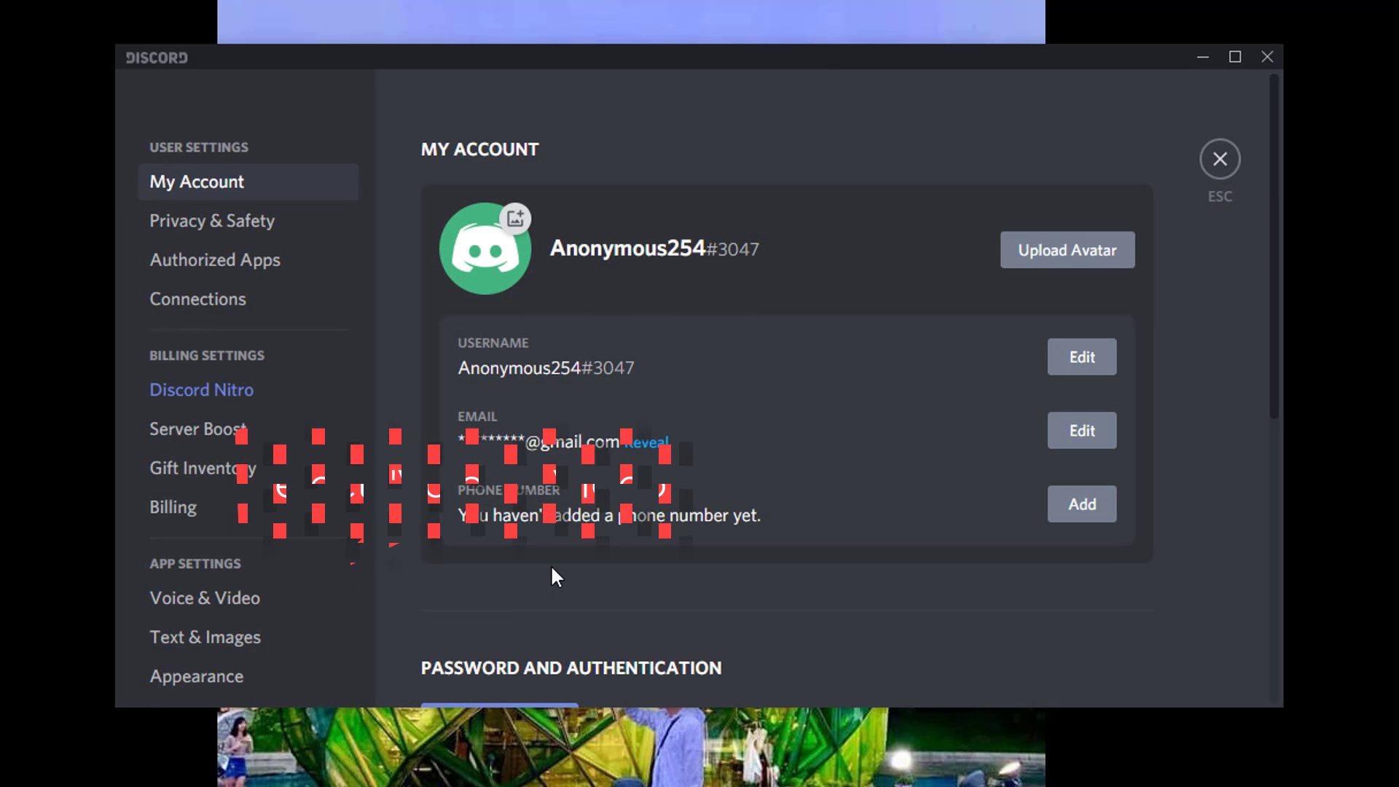
left_click(204, 597)
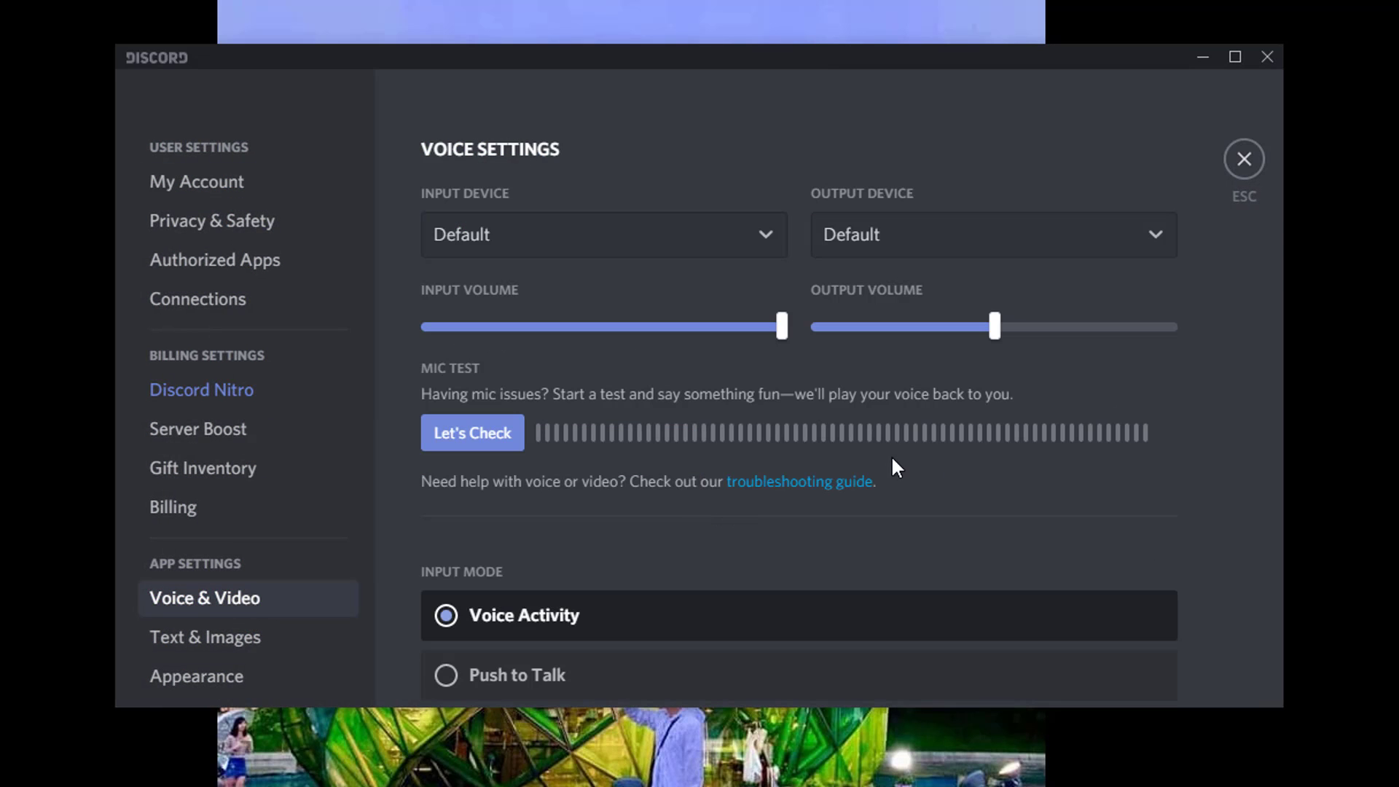
scroll("down", 3)
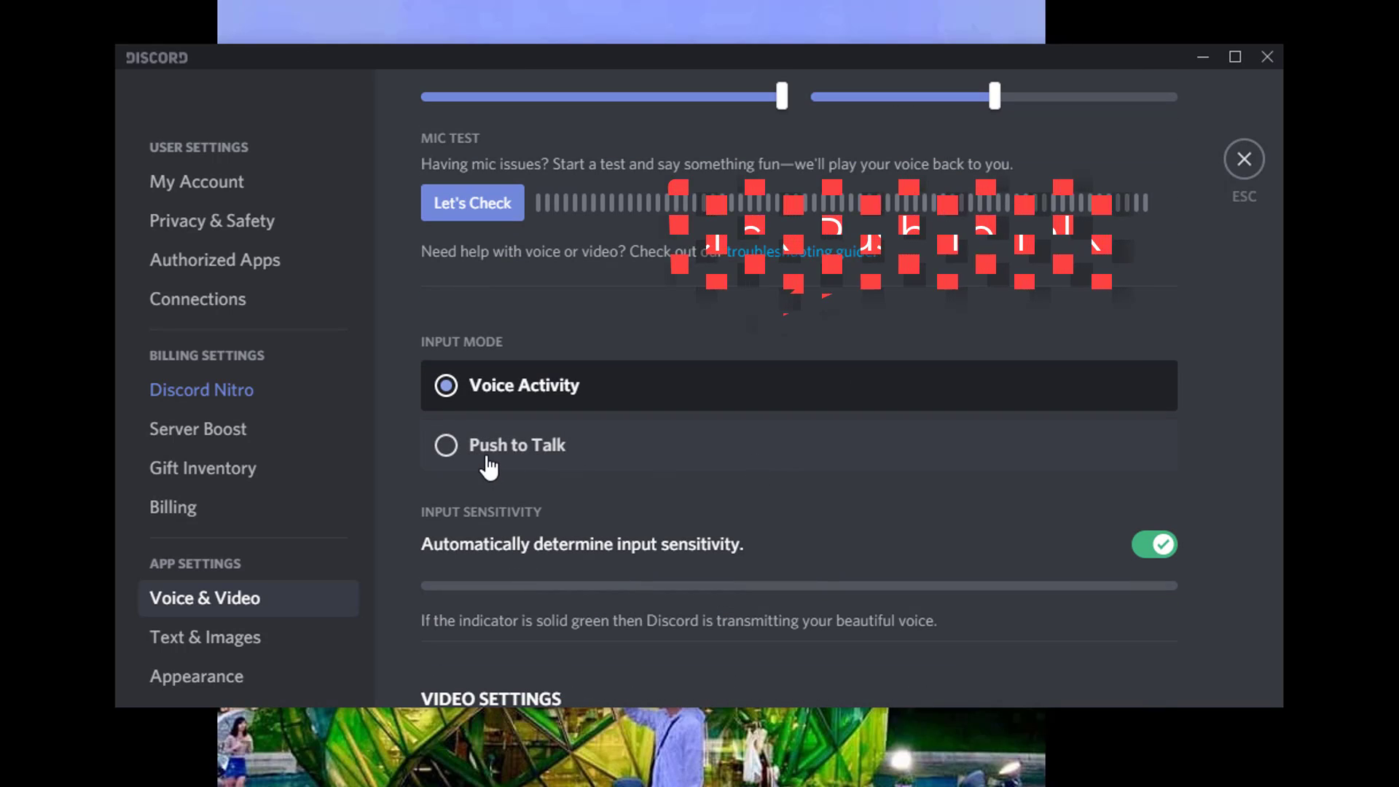
left_click(446, 446)
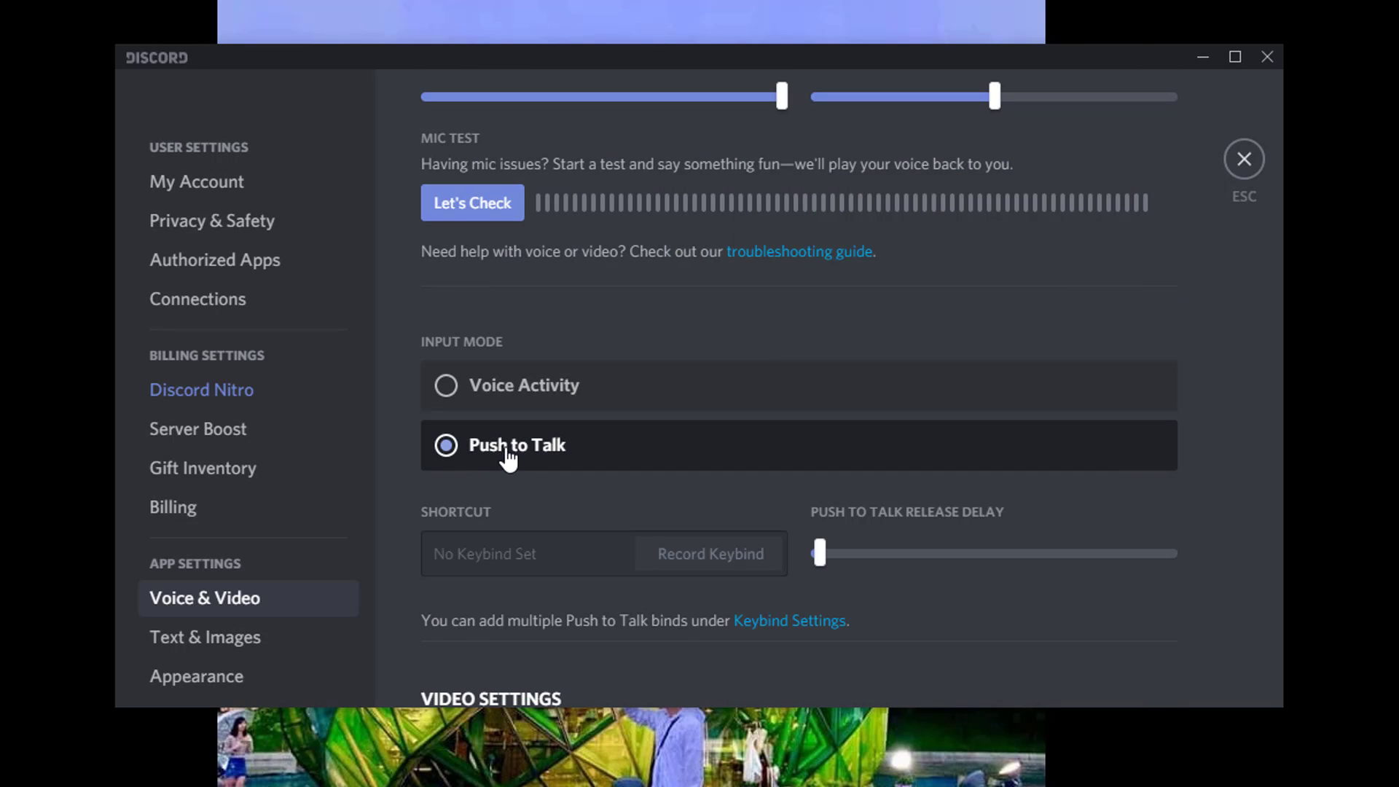
scroll("down", 3)
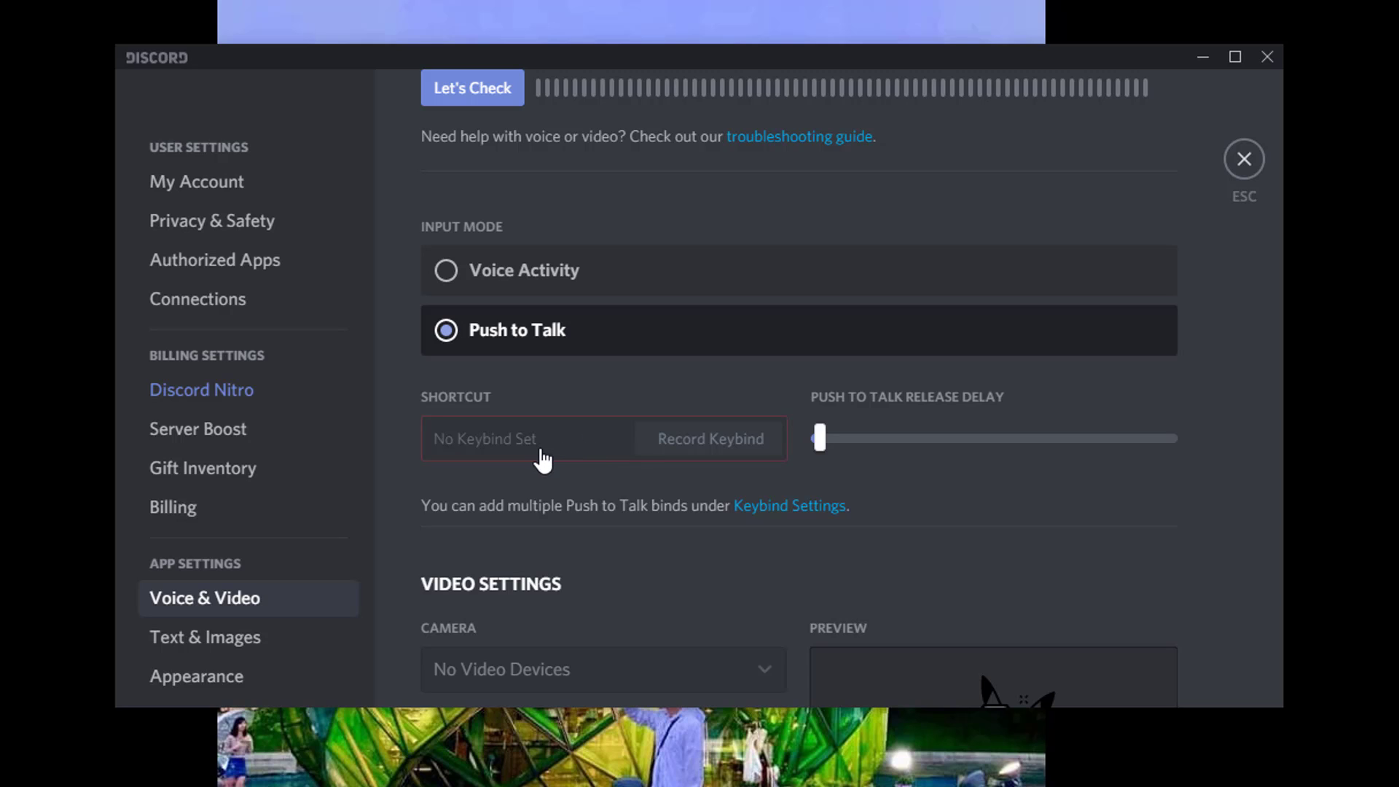
Start recording a Push to Talk keybind under Shortcut, then stop the recording
left_click(710, 439)
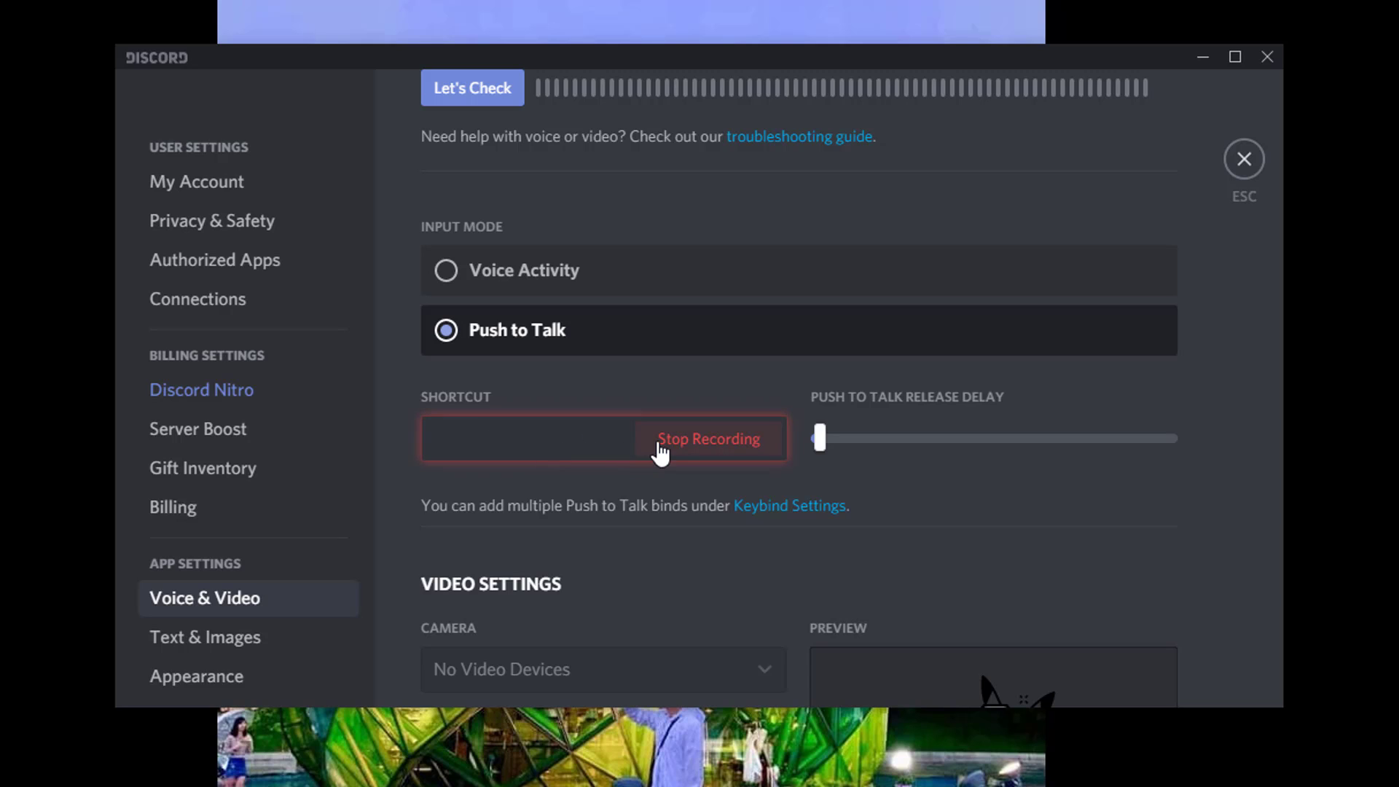
mouse_move(726, 451)
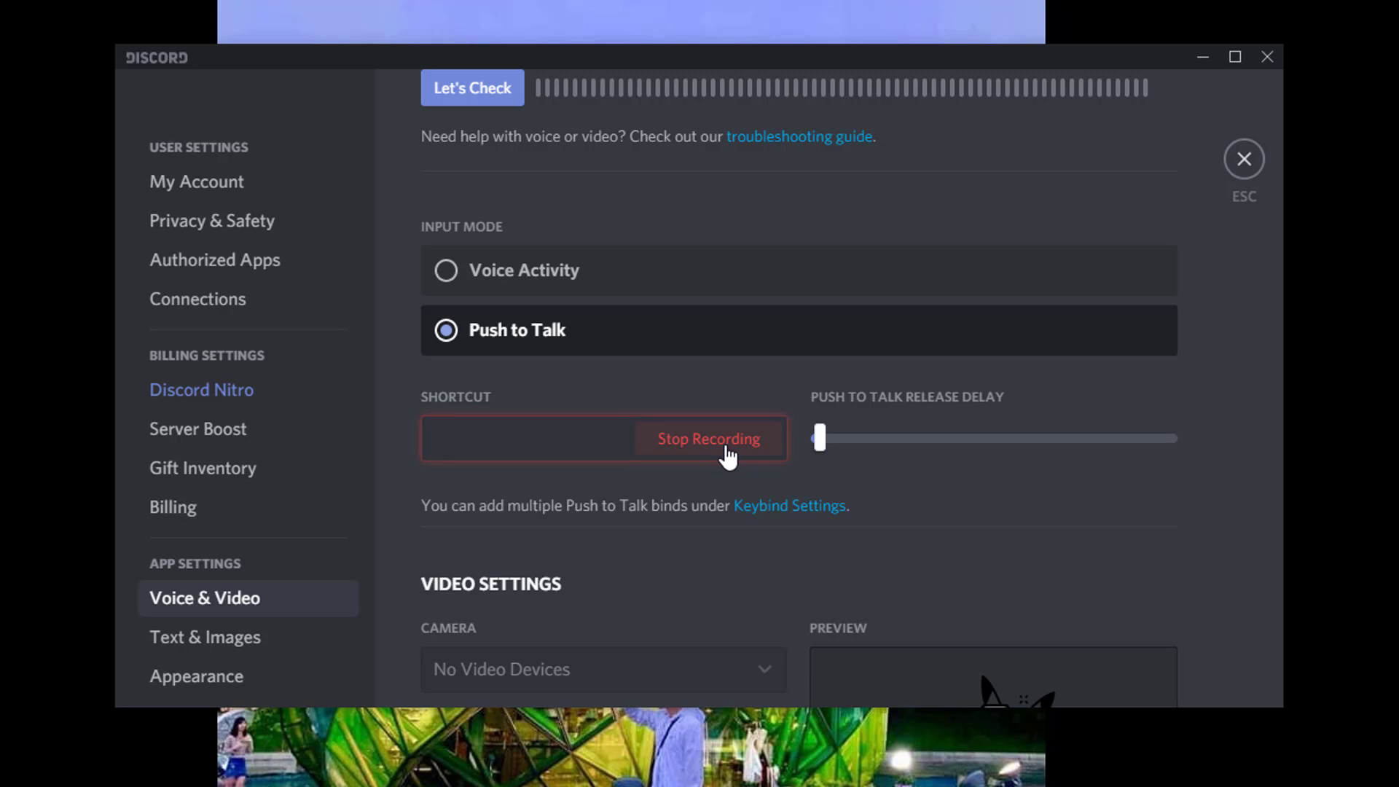
left_click(709, 439)
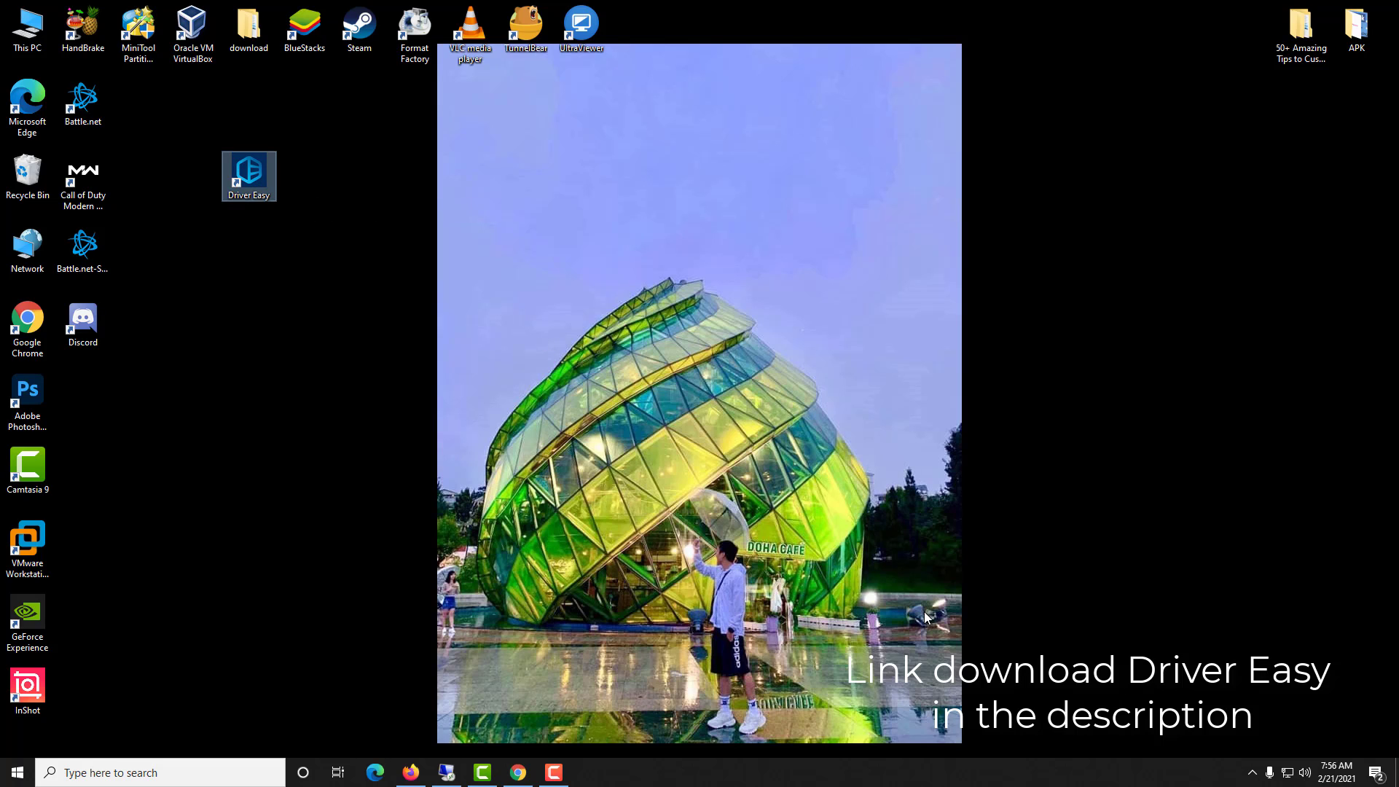
Launch Driver Easy, scan for outdated drivers and choose Update All for the 12 found
double_click(248, 169)
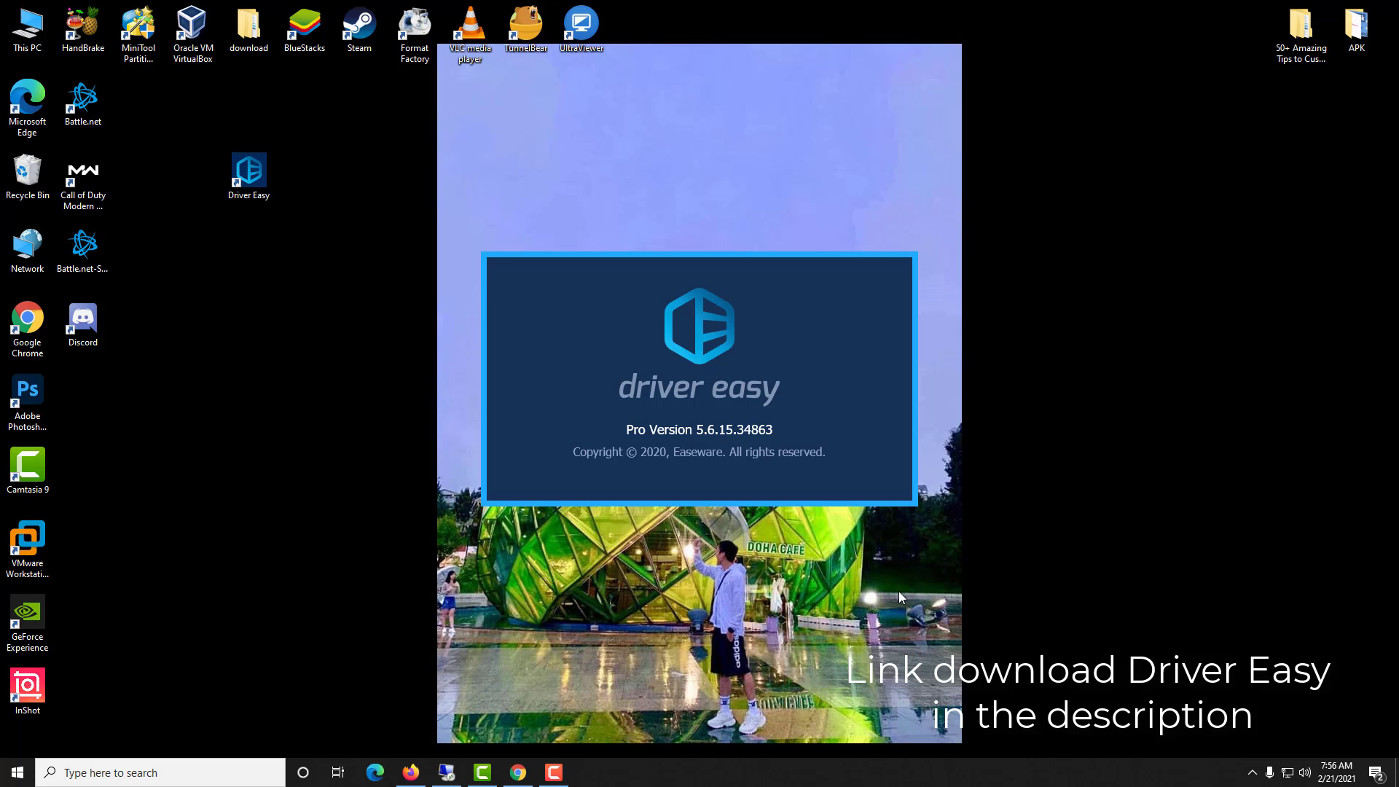
mouse_move(832, 589)
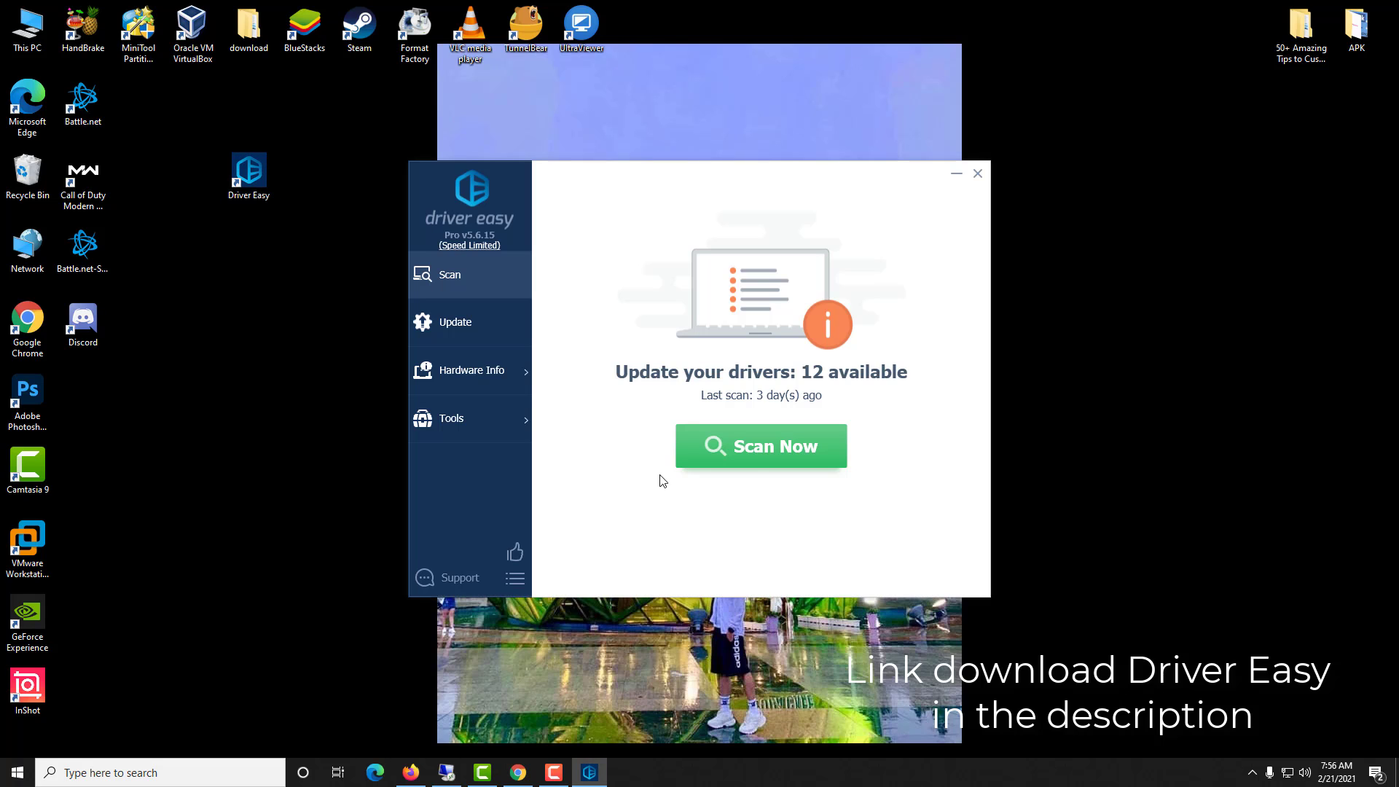
left_click(761, 446)
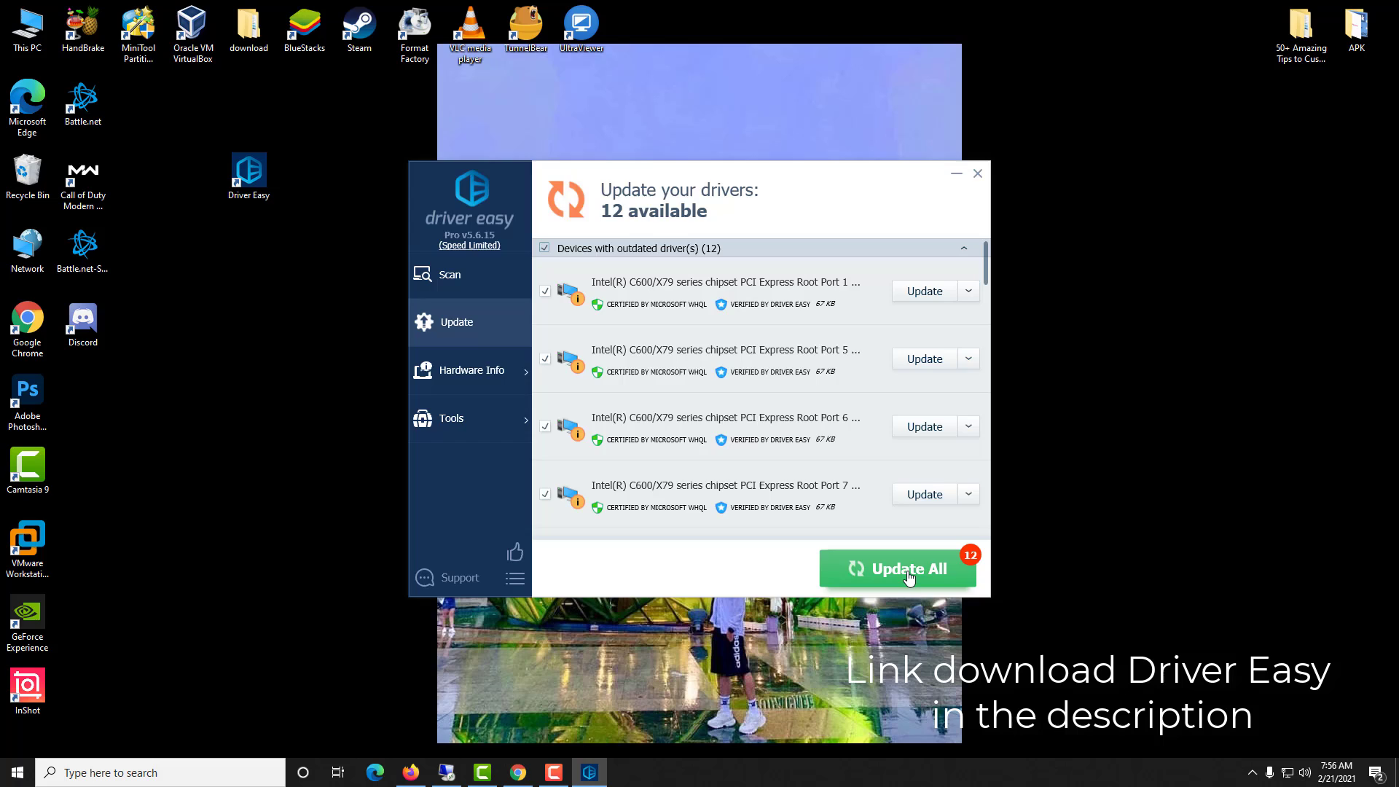
left_click(898, 569)
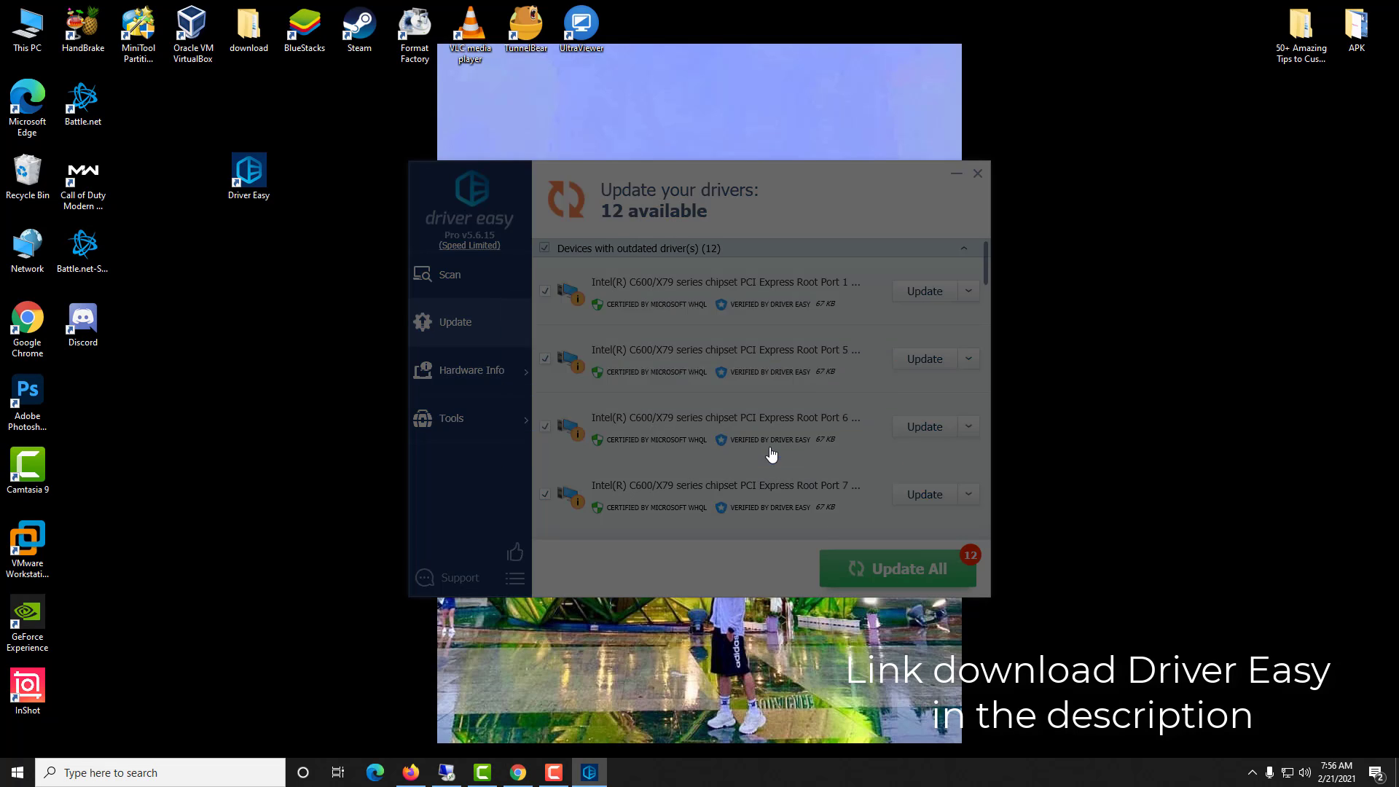
Reopen Driver Easy and start downloading and installing the 12 queued driver updates
left_click(976, 174)
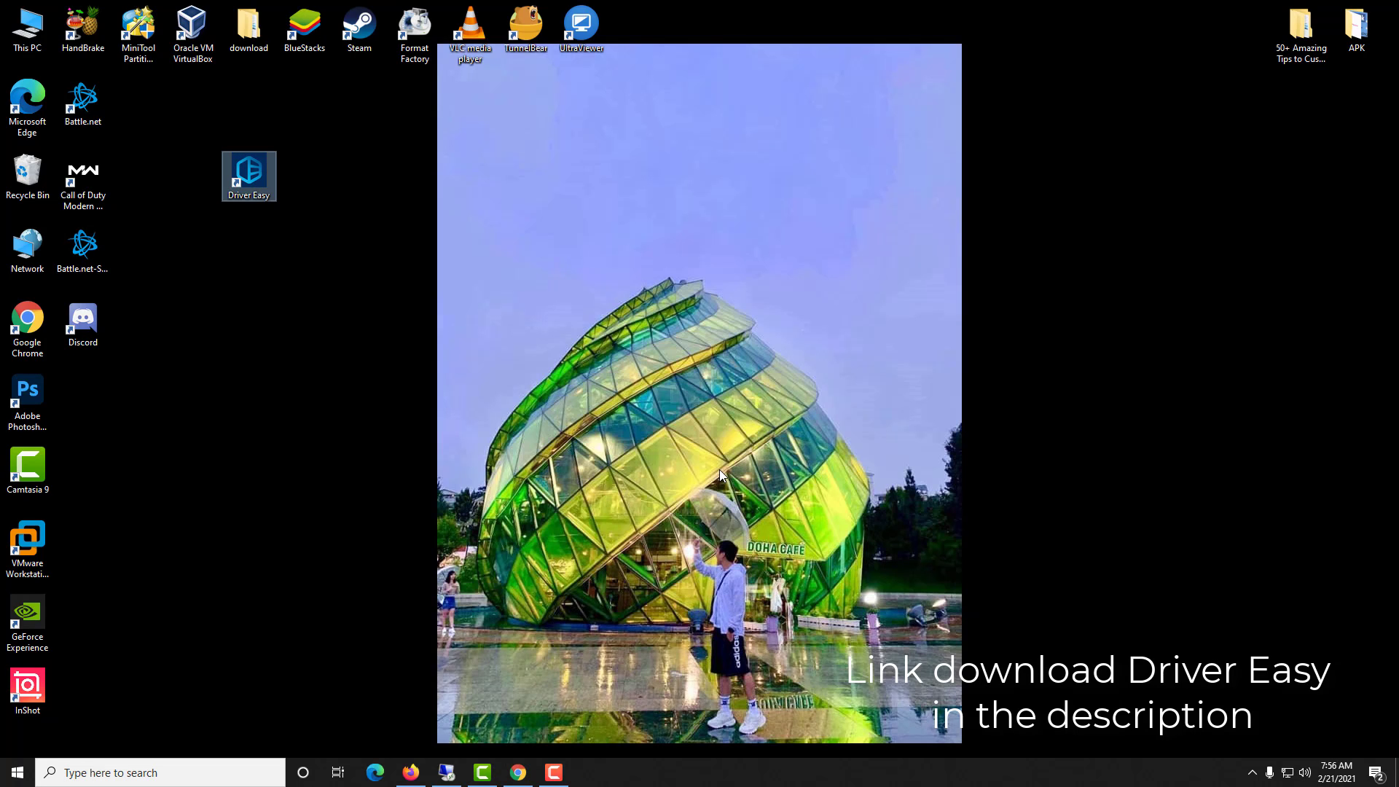
double_click(248, 170)
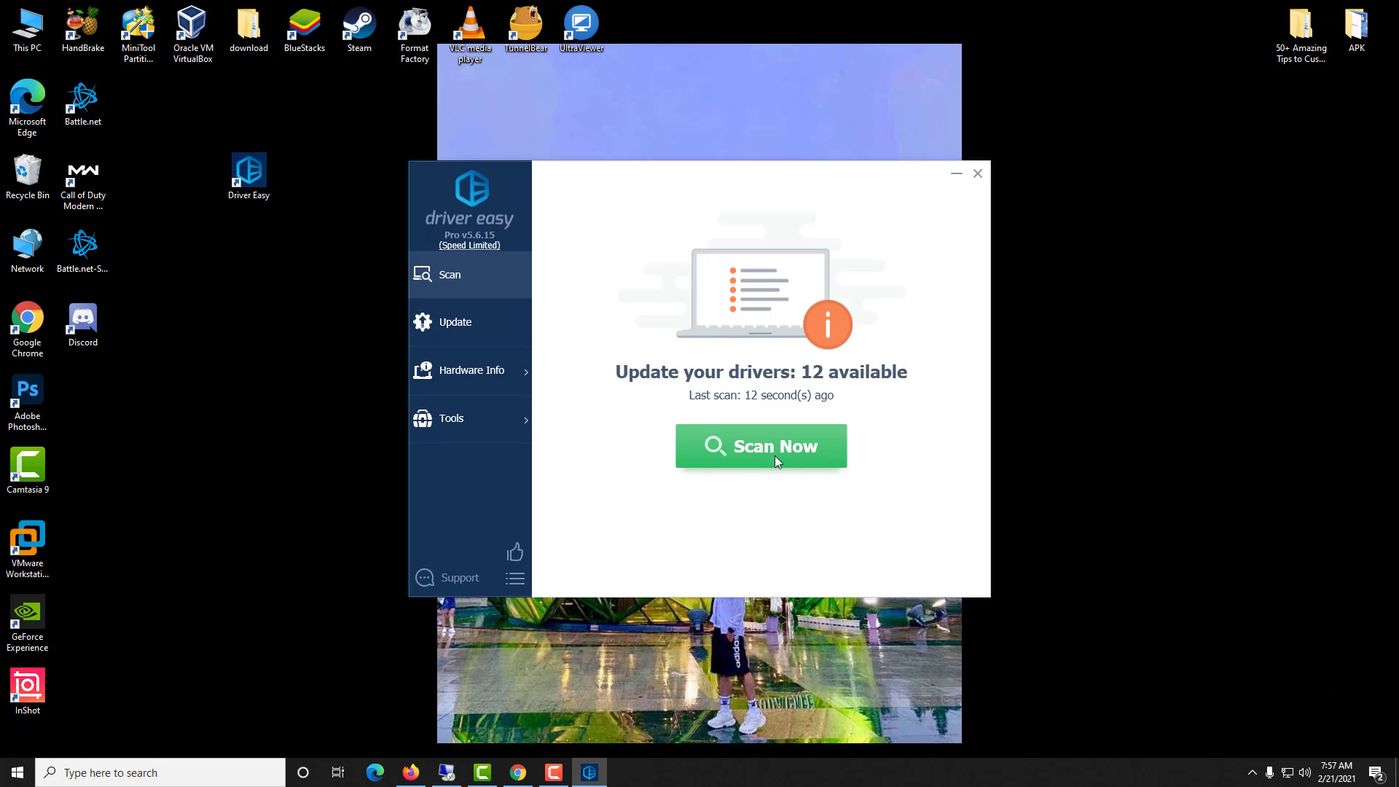
left_click(761, 446)
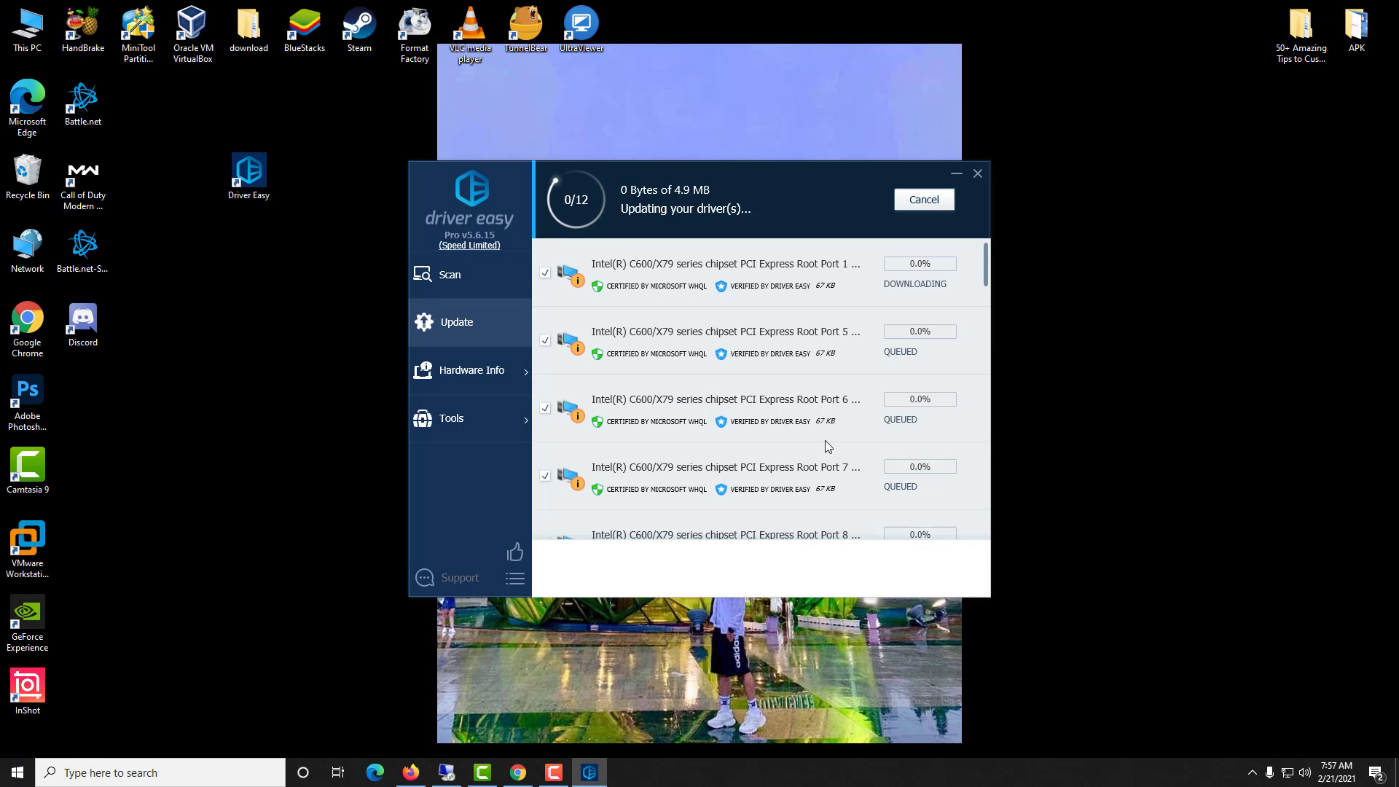